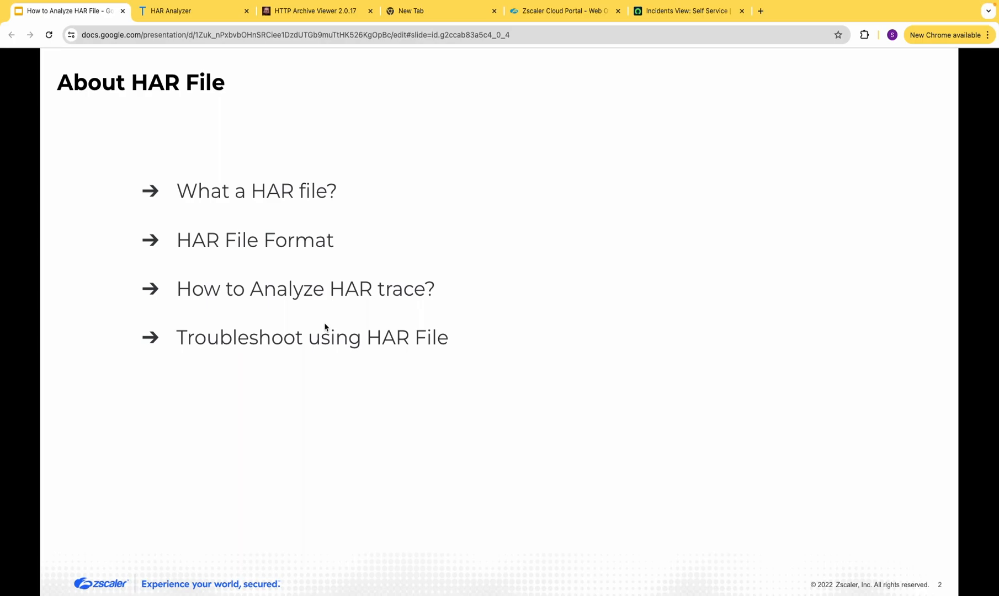
# Load bbc.com in the new tab with the DevTools Network log recording, Preserve log on
pyautogui.click(412, 11)
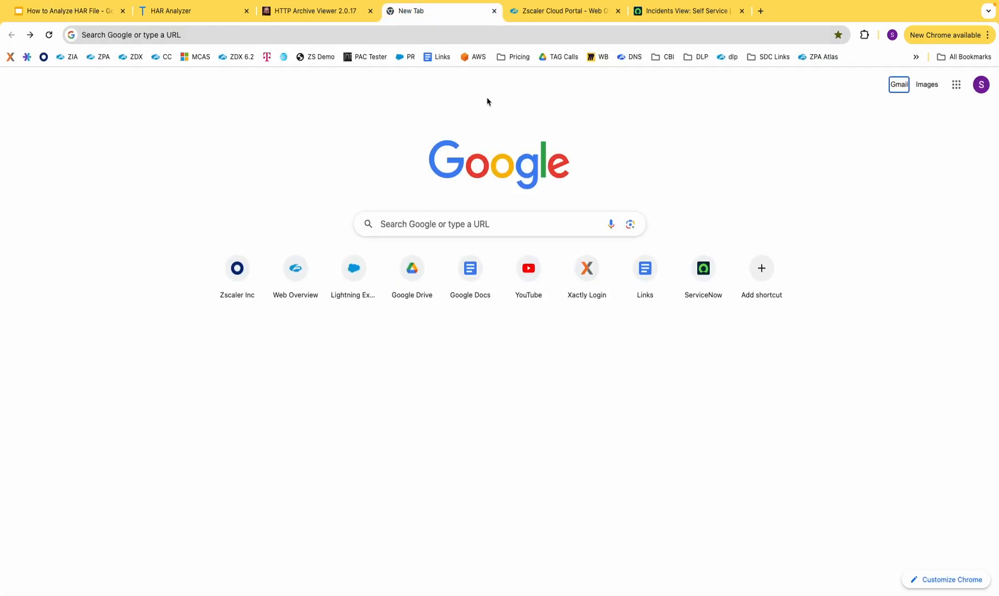
pyautogui.moveTo(949, 35)
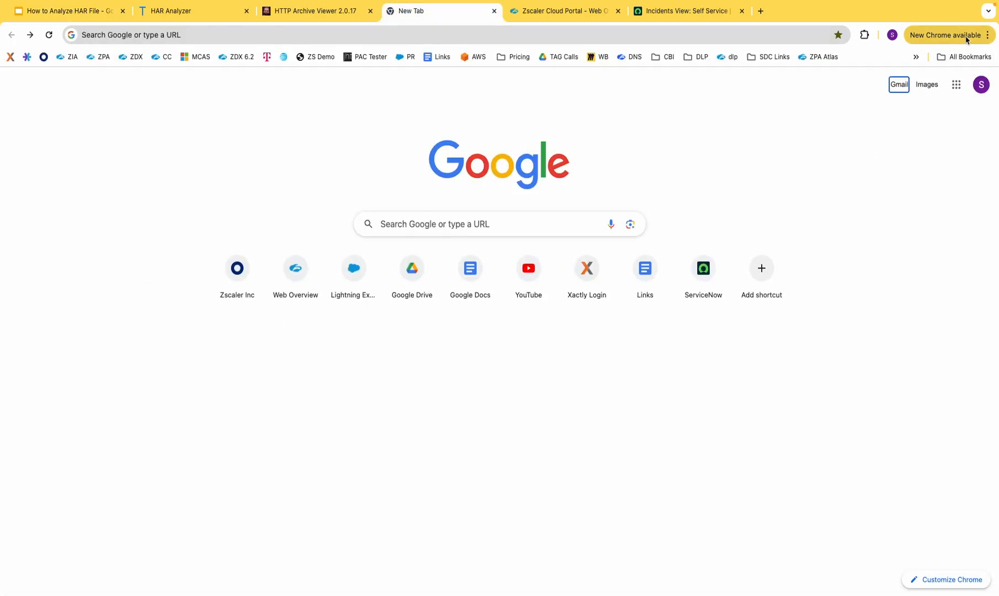
pyautogui.click(989, 35)
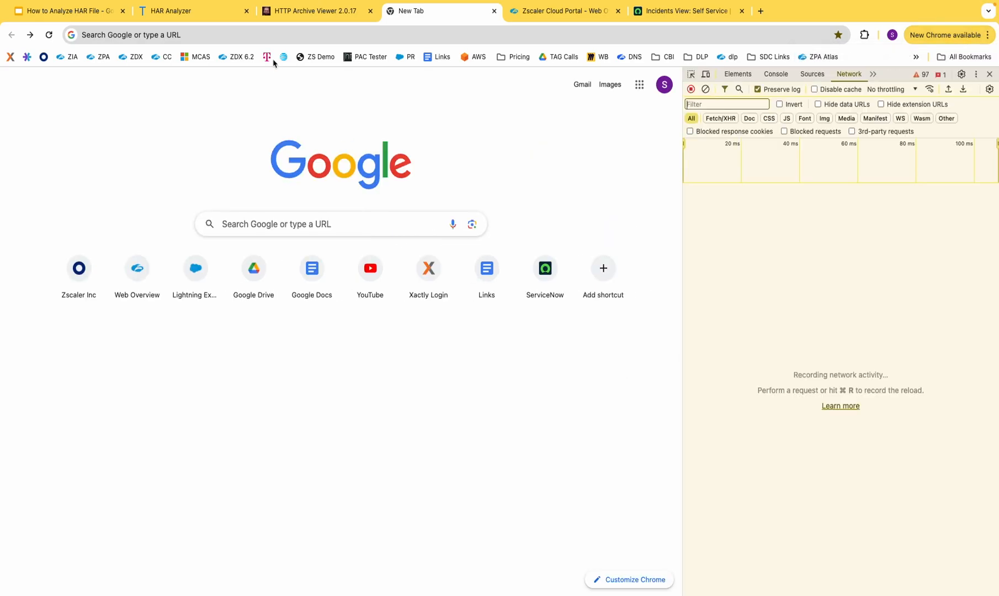
pyautogui.write('bbc.com')
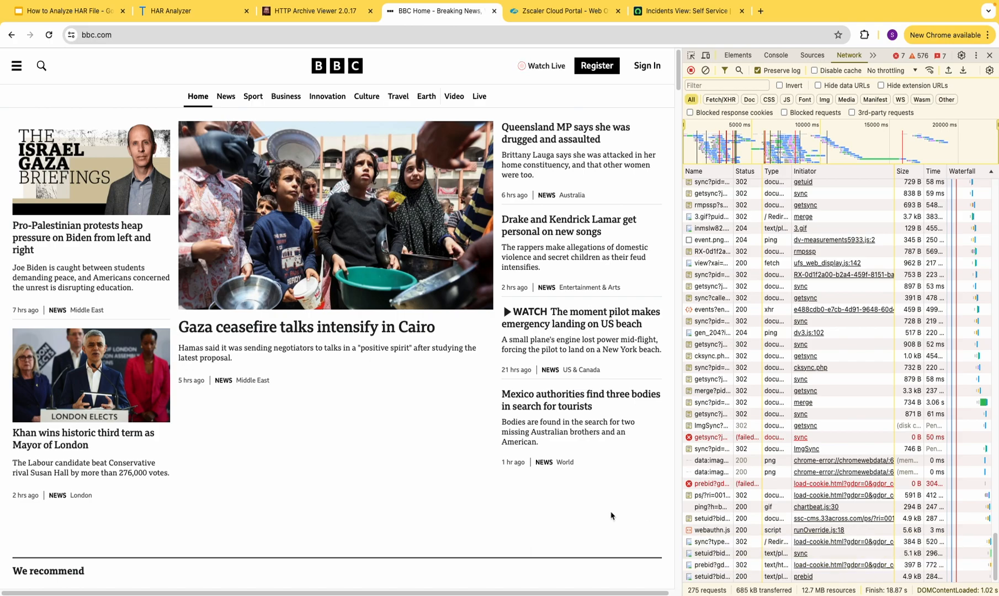
pyautogui.click(964, 70)
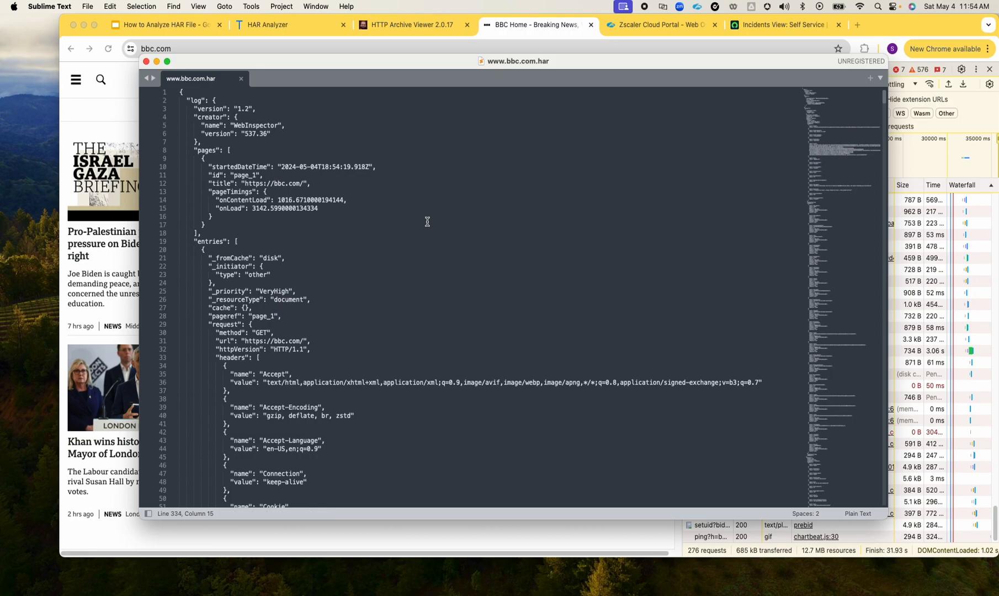
# Scroll through the HAR JSON's requests, headers and cookies, copy it all, and go to HTTP Archive Viewer
pyautogui.scroll(-3)
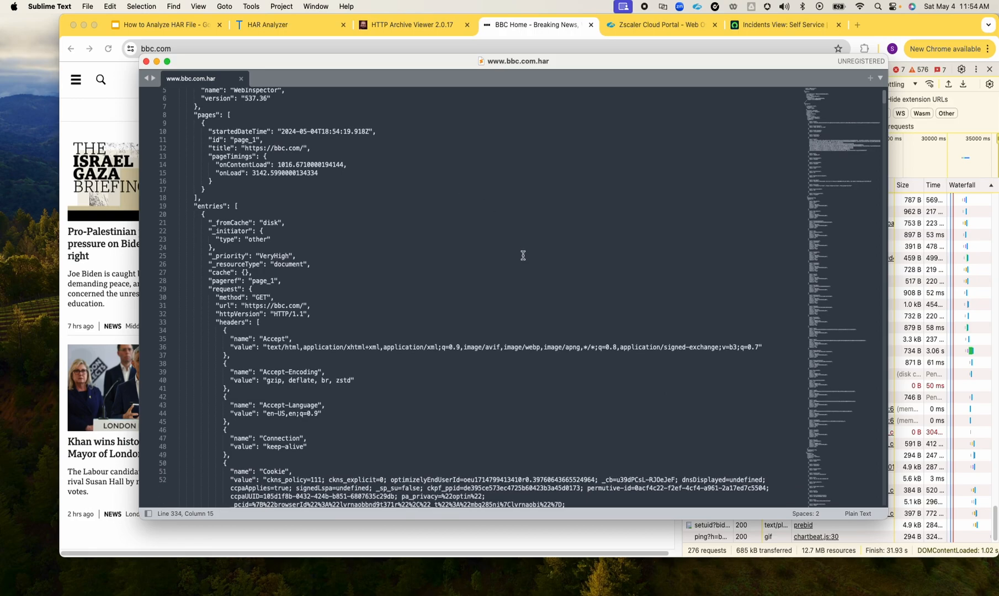
pyautogui.scroll(3)
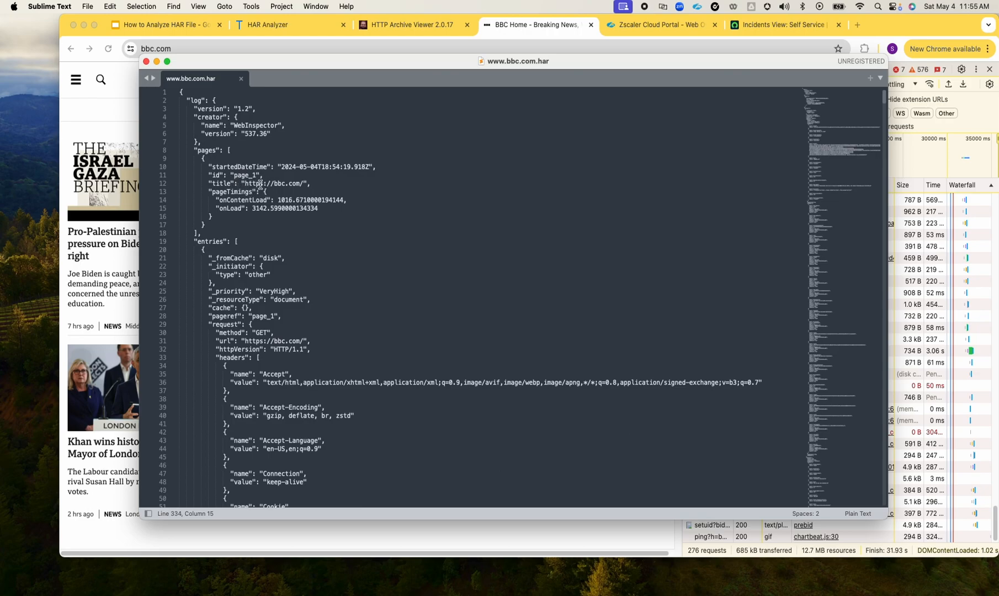
pyautogui.moveTo(304, 184)
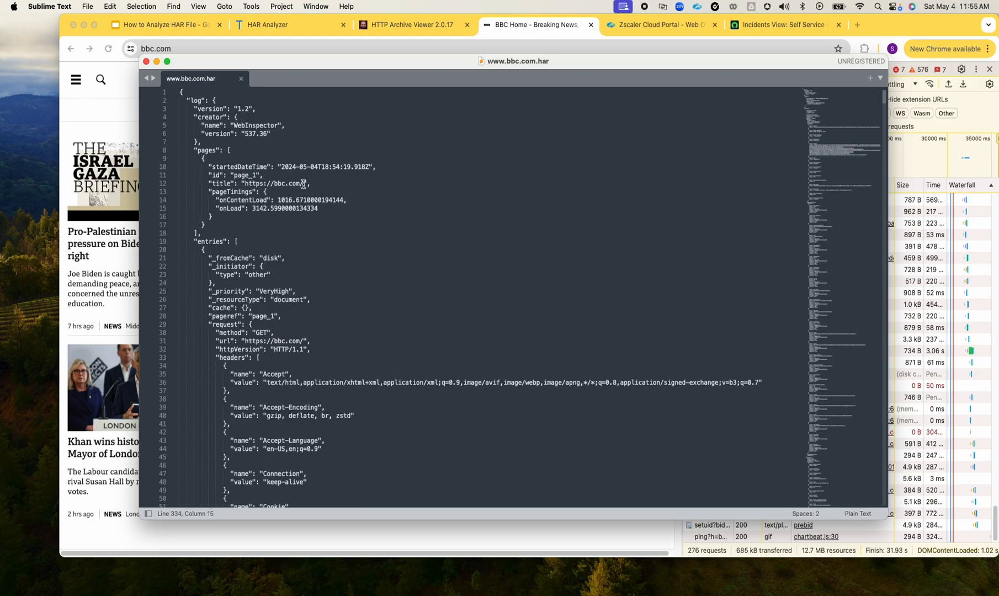
pyautogui.scroll(-3)
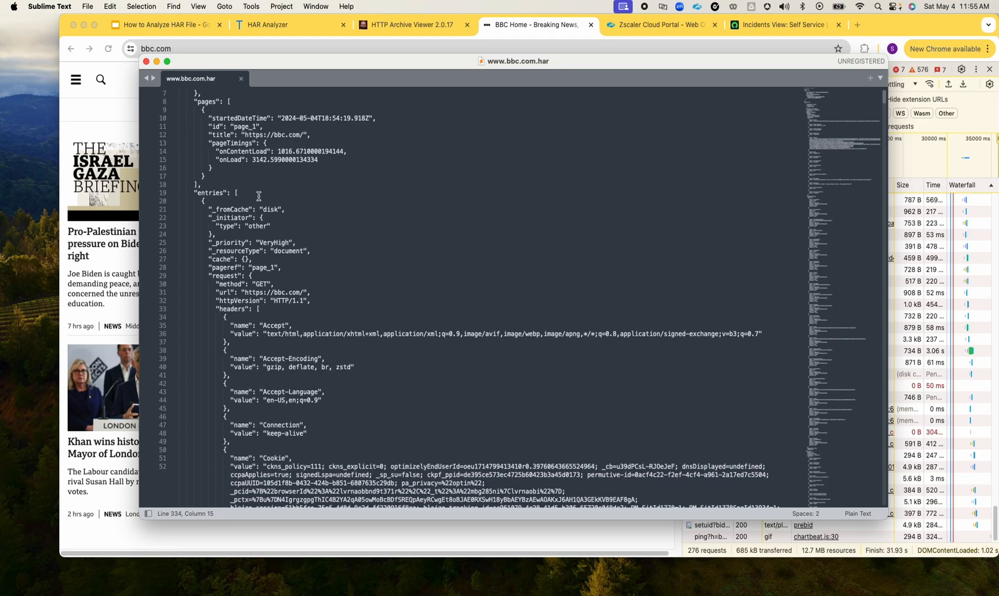
pyautogui.scroll(-3)
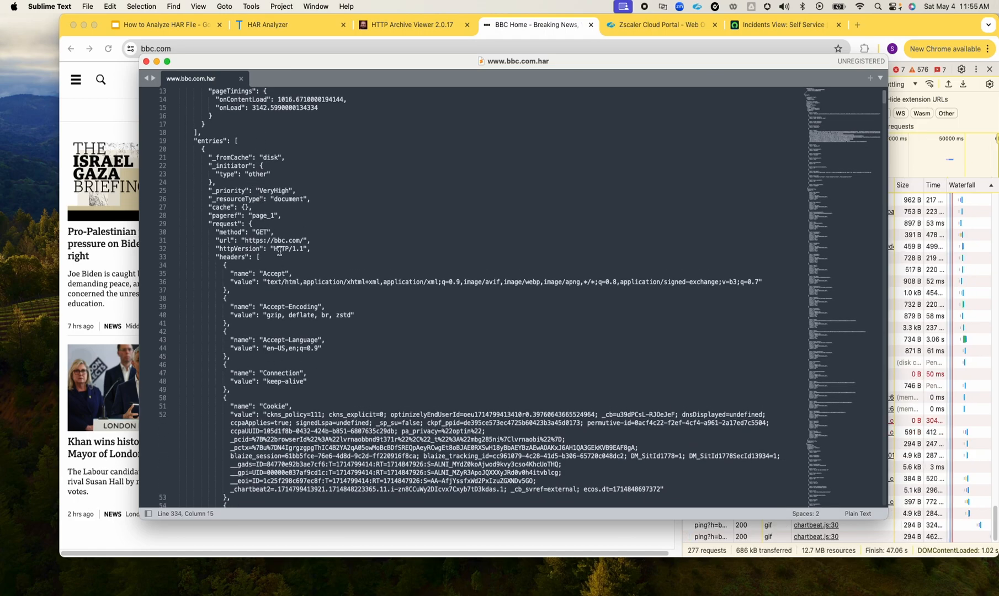
pyautogui.scroll(-3)
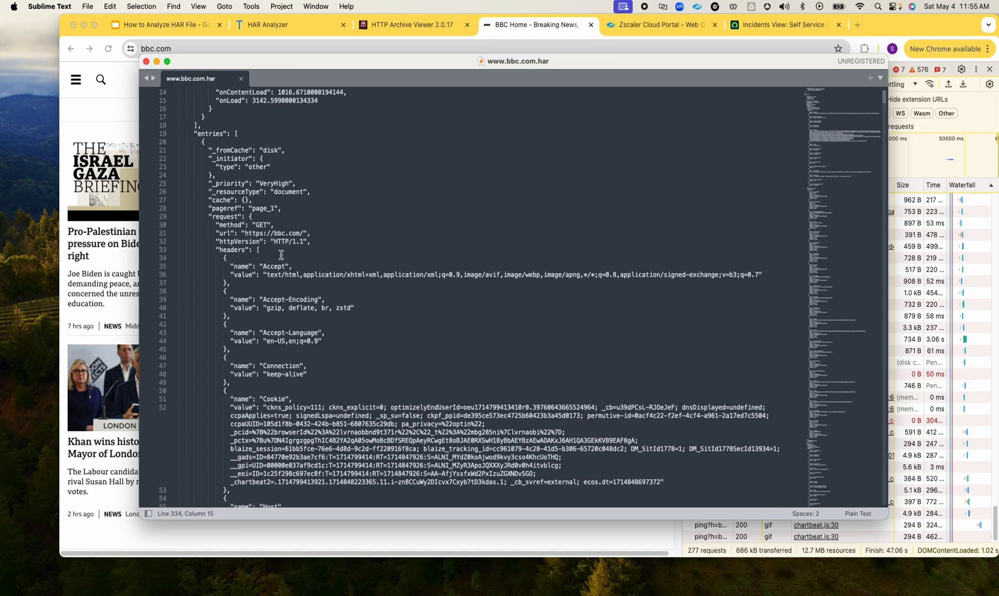
pyautogui.scroll(-3)
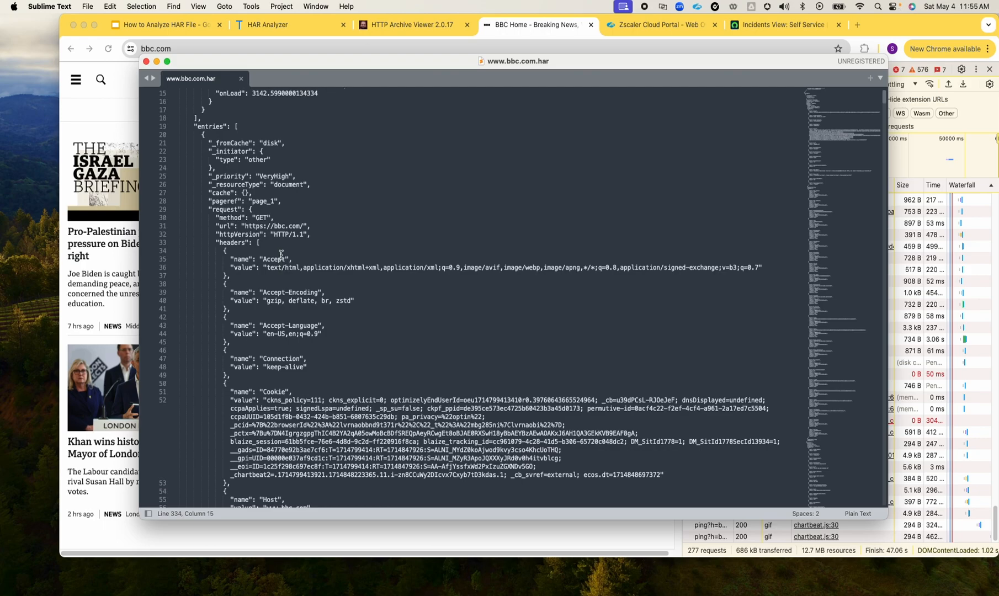
pyautogui.scroll(3)
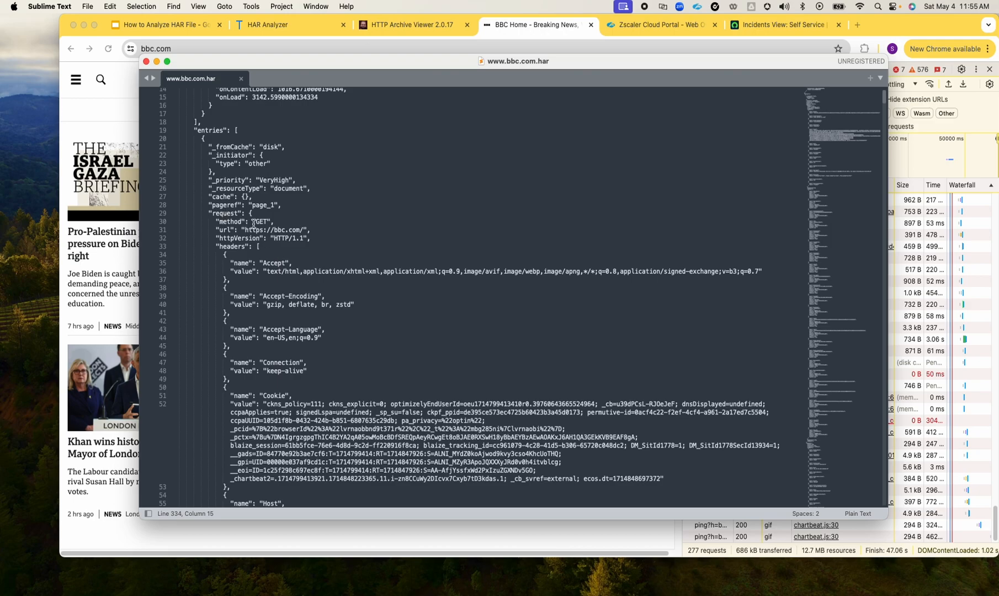
pyautogui.scroll(-3)
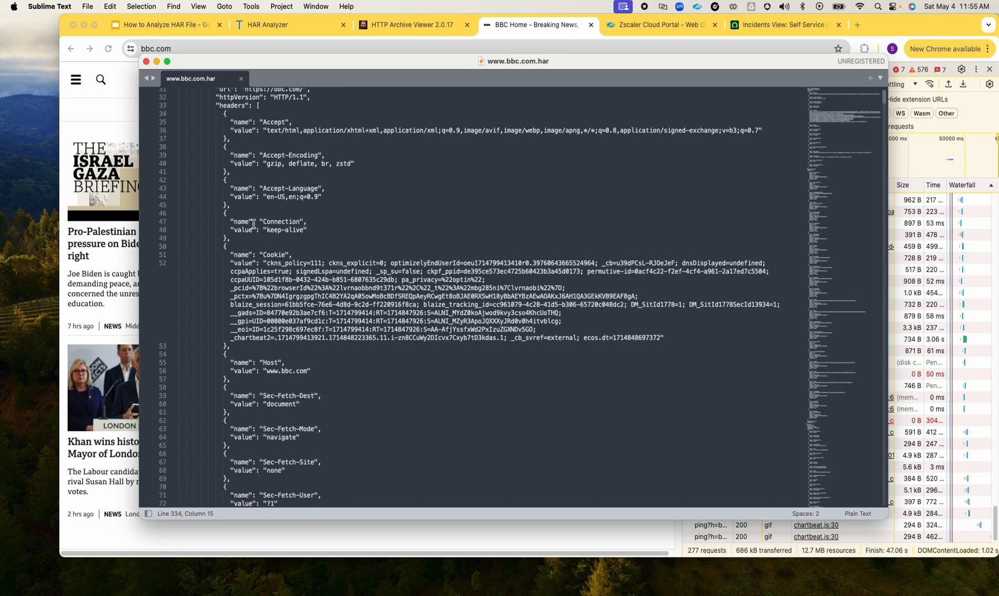
pyautogui.scroll(-3)
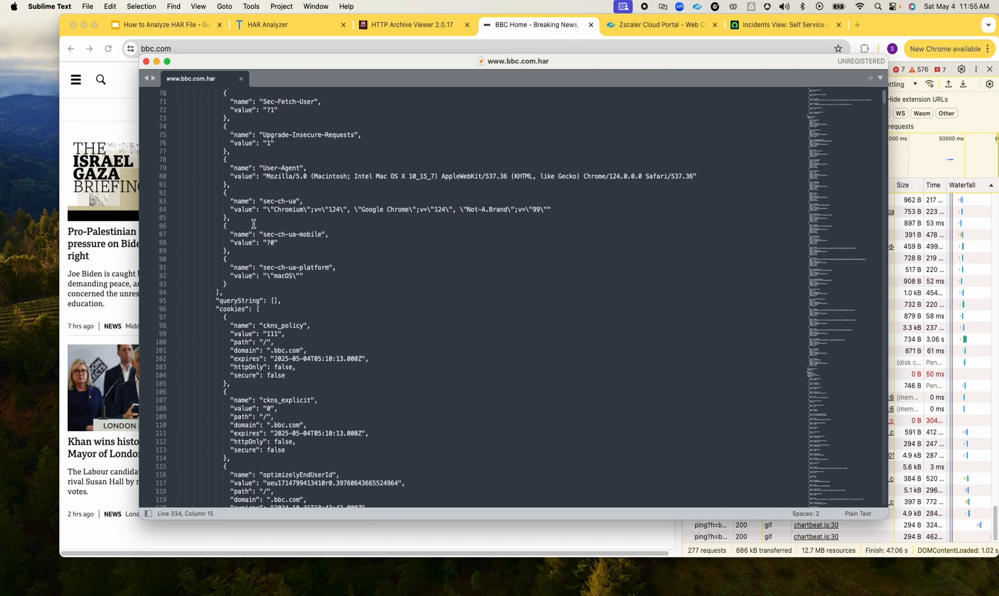
pyautogui.scroll(-3)
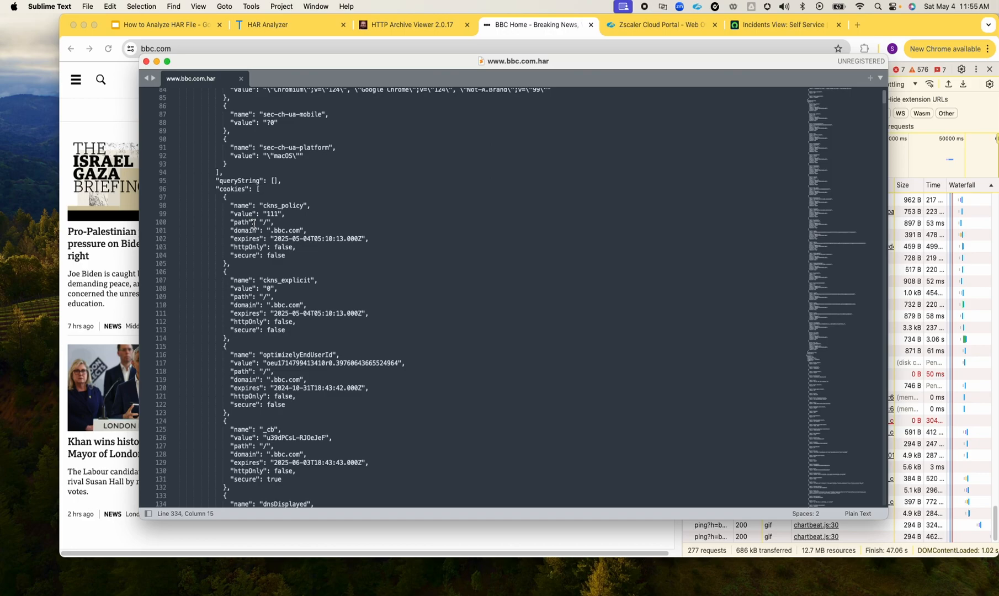
pyautogui.scroll(3)
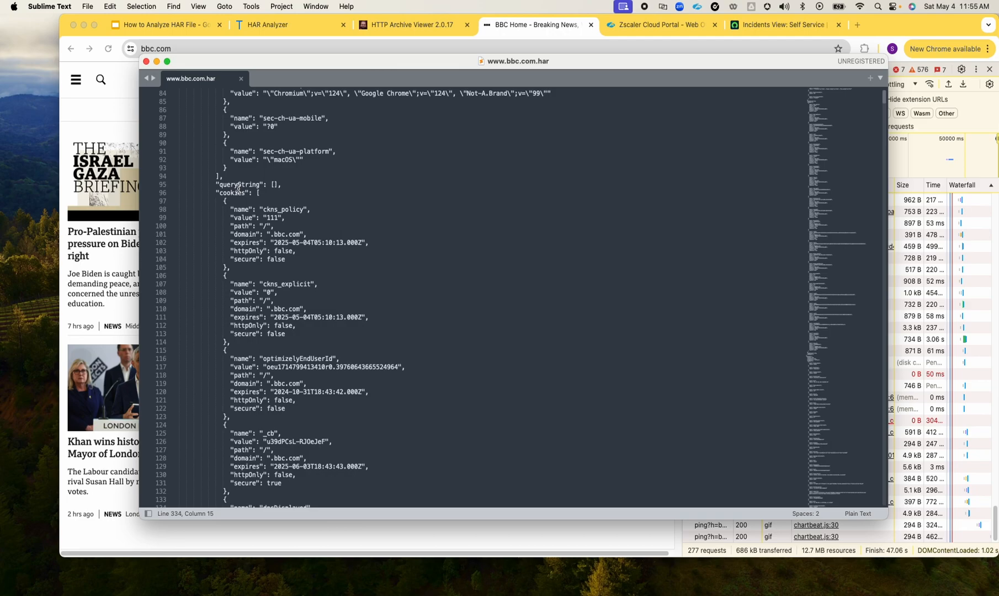
pyautogui.scroll(-3)
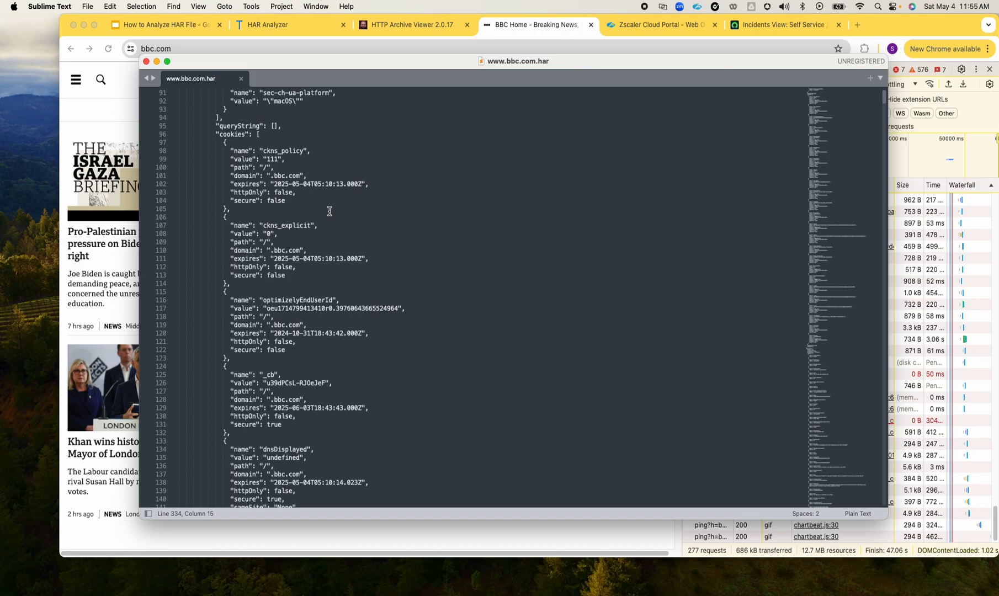
pyautogui.scroll(-3)
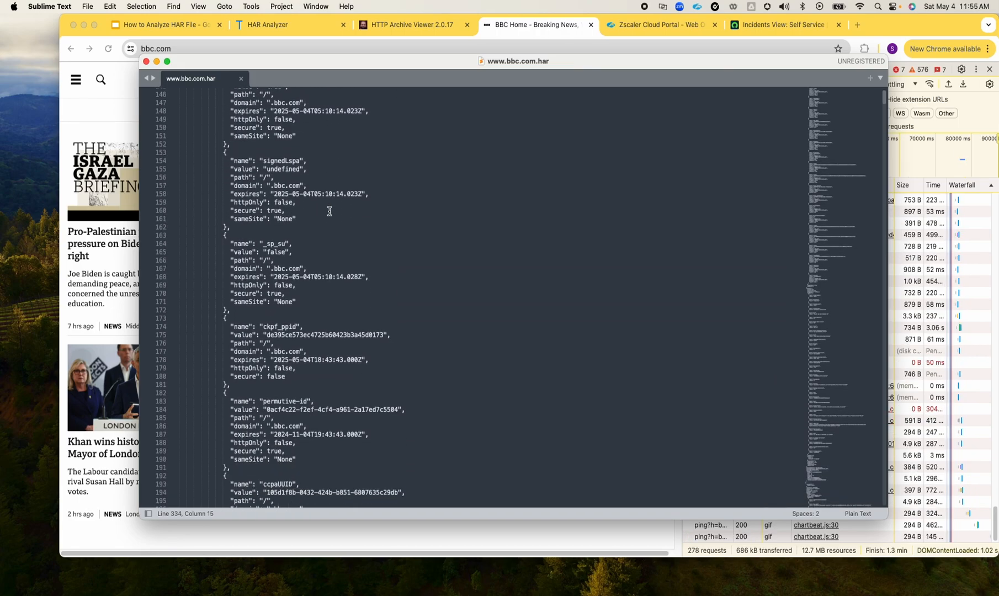
pyautogui.scroll(-3)
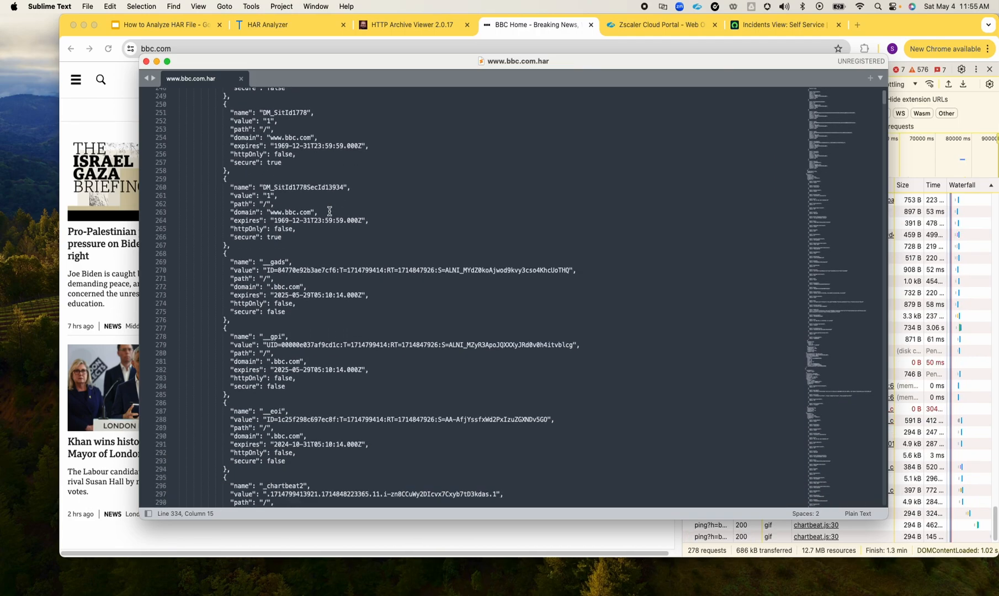
pyautogui.scroll(-3)
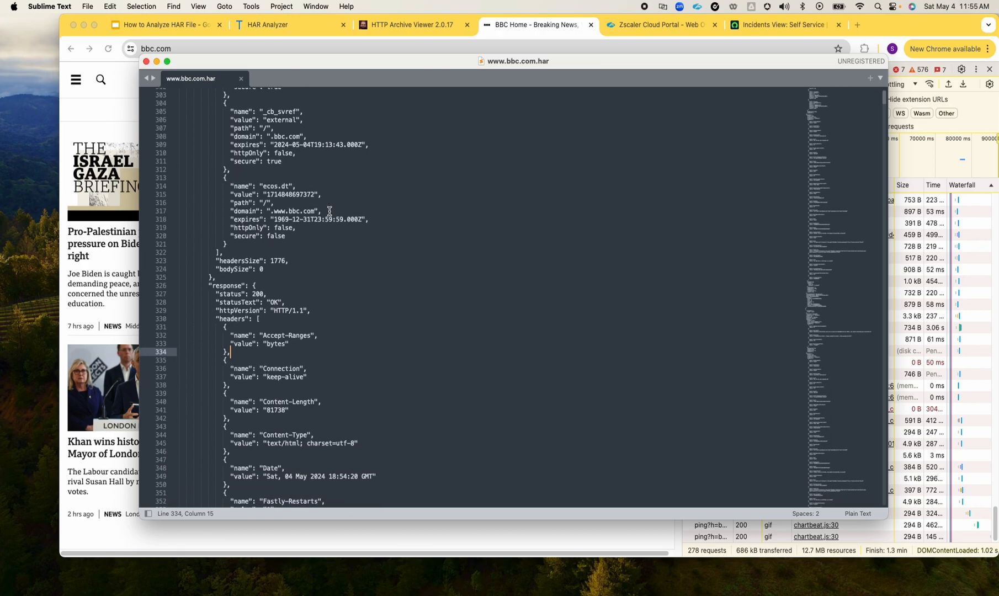
pyautogui.scroll(-3)
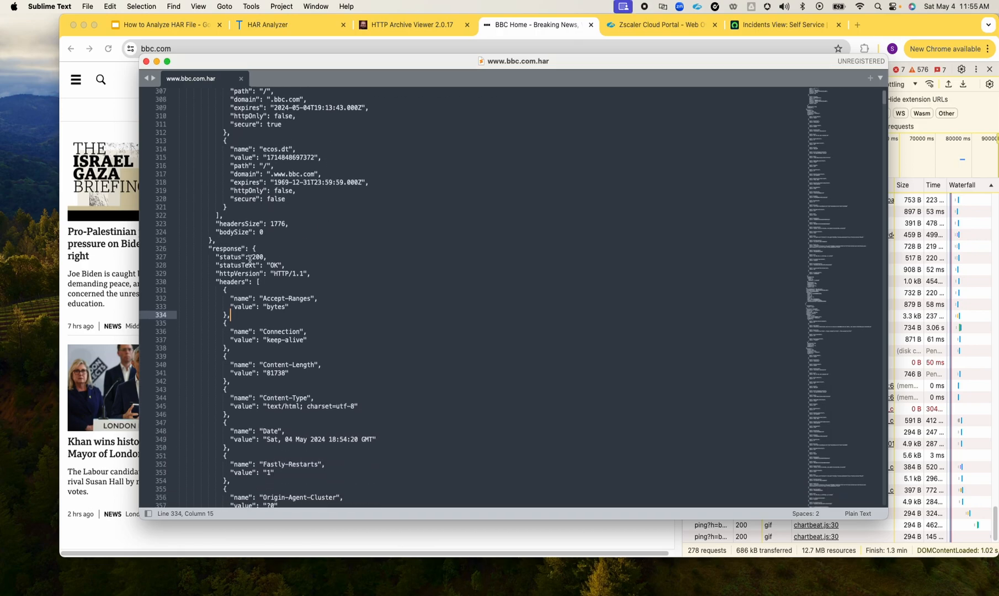
pyautogui.moveTo(260, 243)
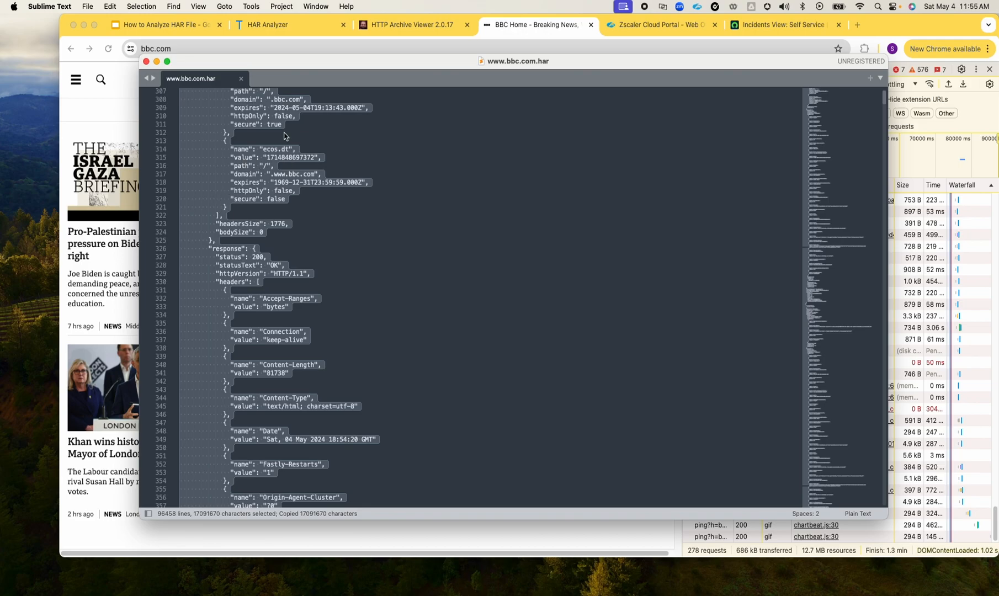
pyautogui.click(412, 25)
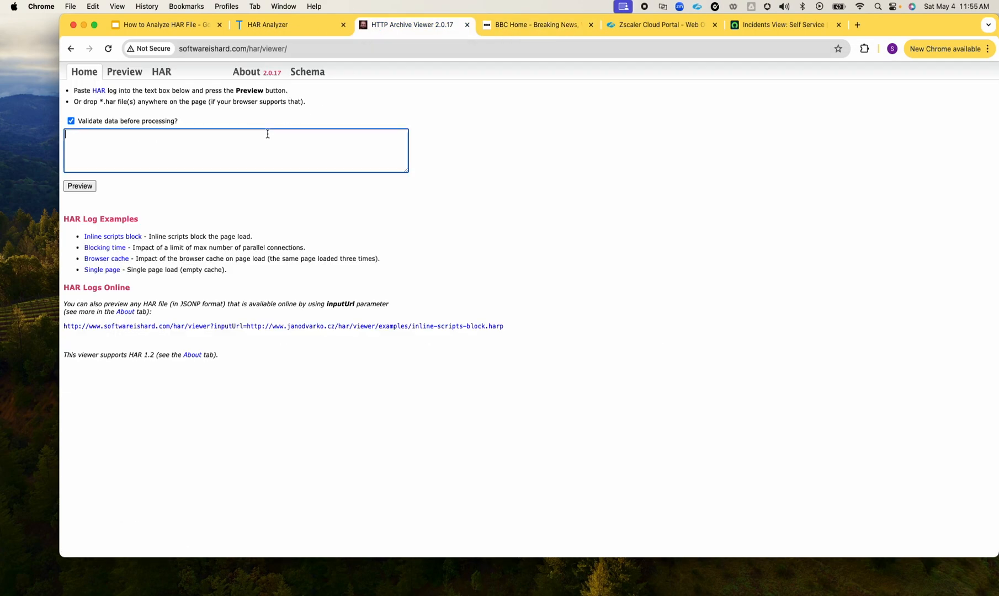
pyautogui.moveTo(217, 219)
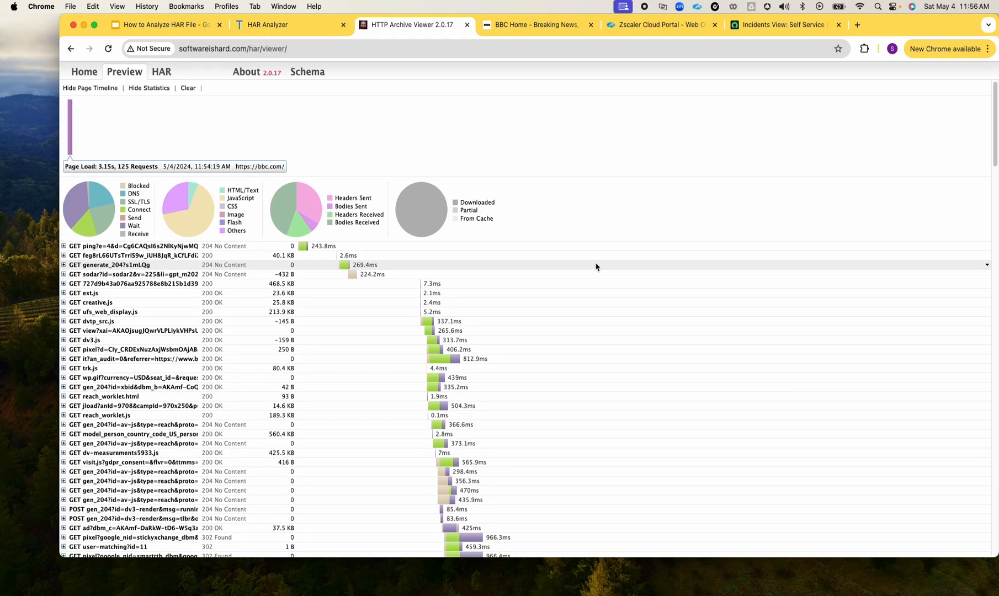
# Scroll the pasted bbc.com HAR's timeline and read one request's response and request headers
pyautogui.scroll(-3)
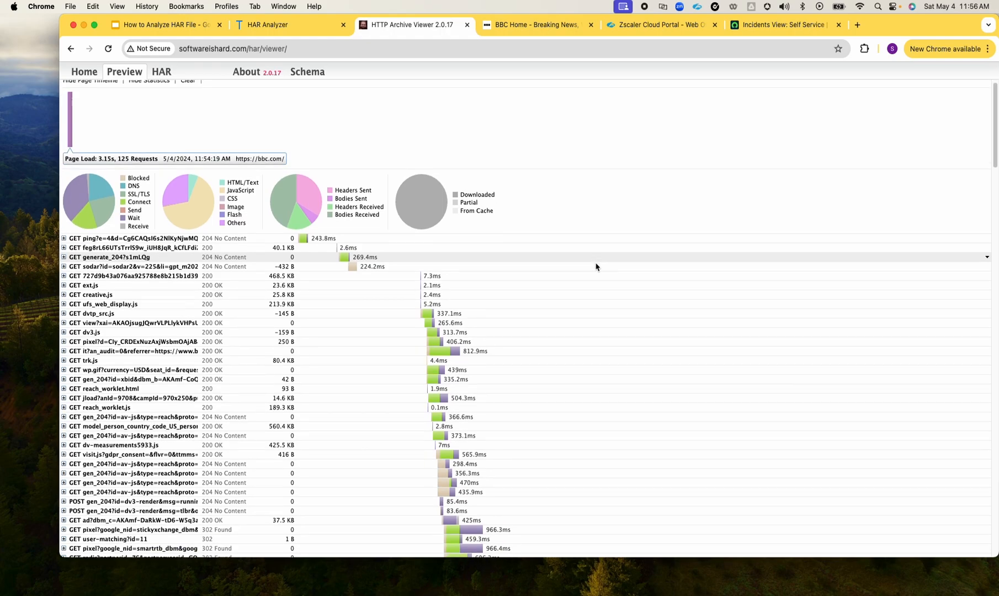
pyautogui.scroll(-3)
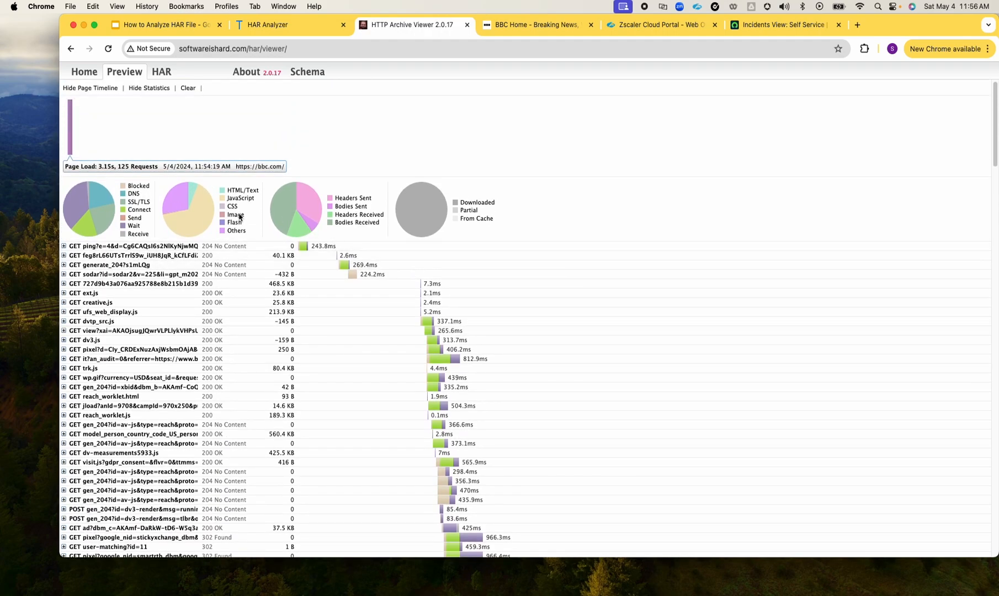
pyautogui.moveTo(134, 196)
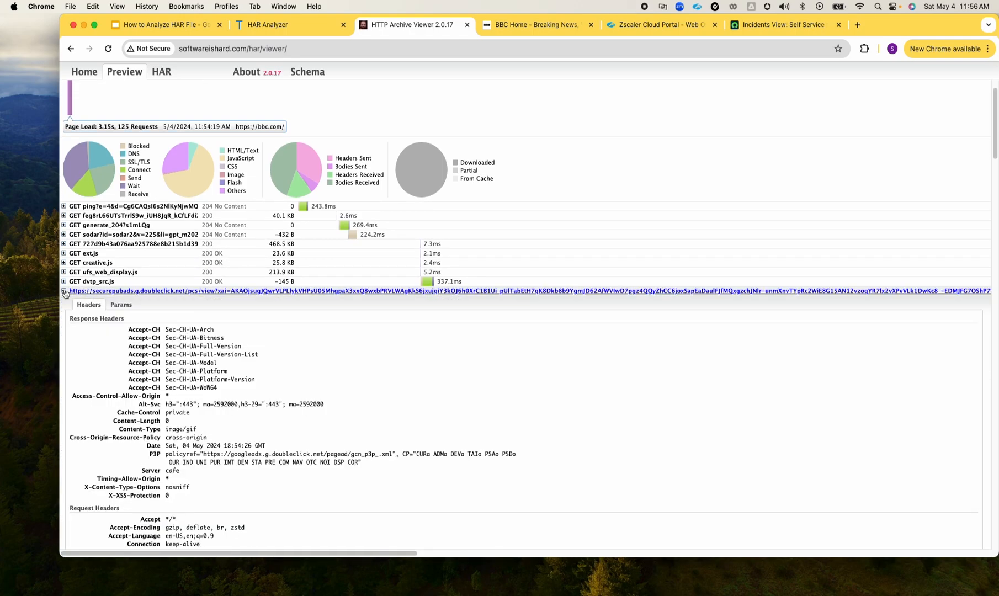
pyautogui.scroll(-3)
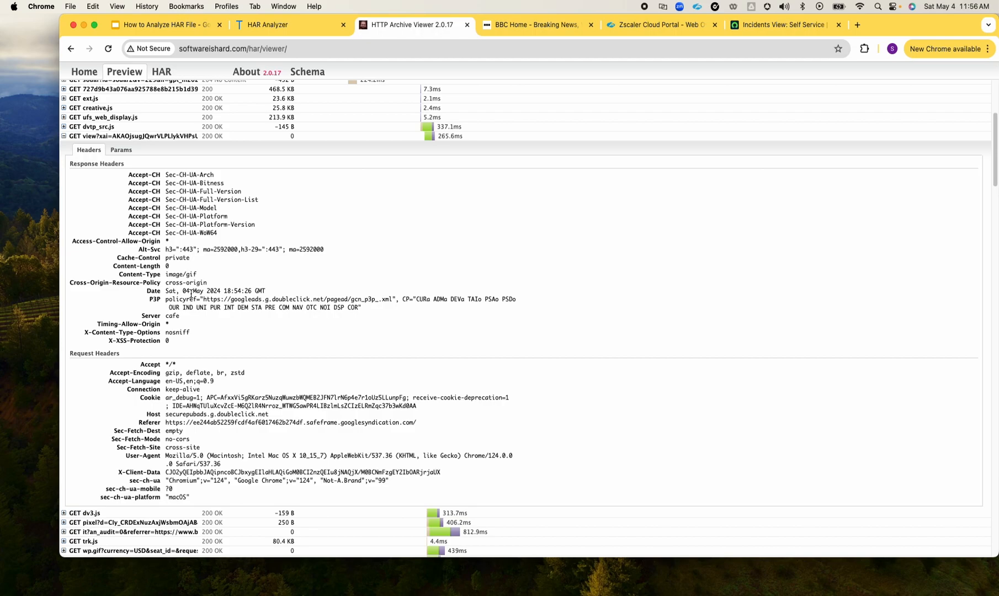
pyautogui.scroll(3)
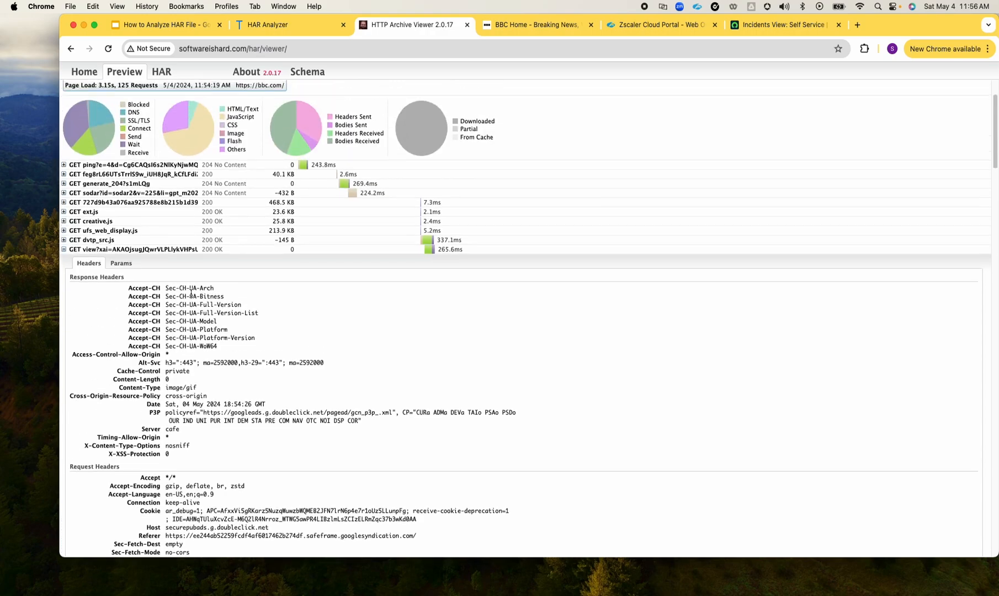
pyautogui.scroll(-3)
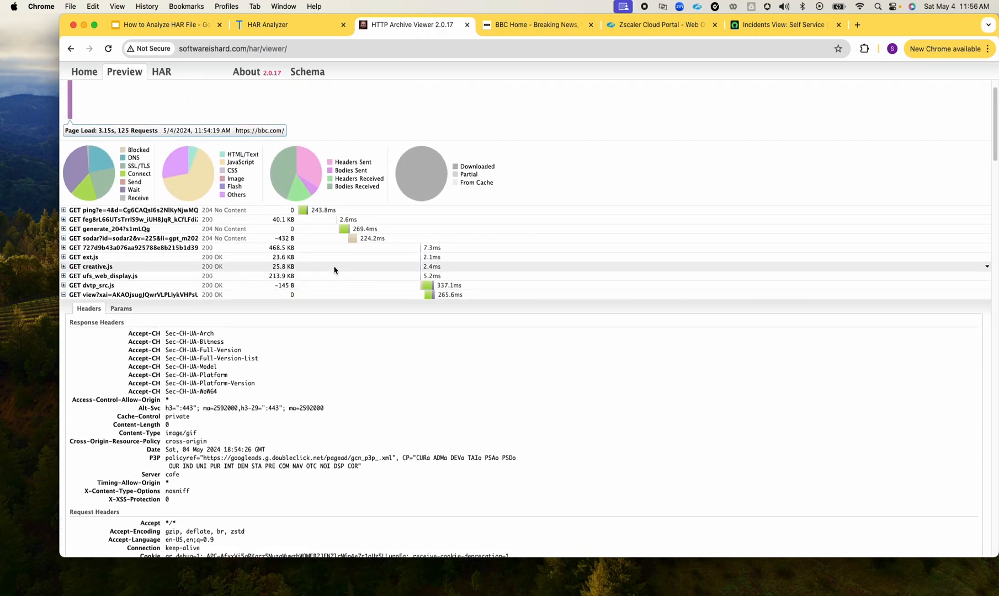
pyautogui.scroll(-3)
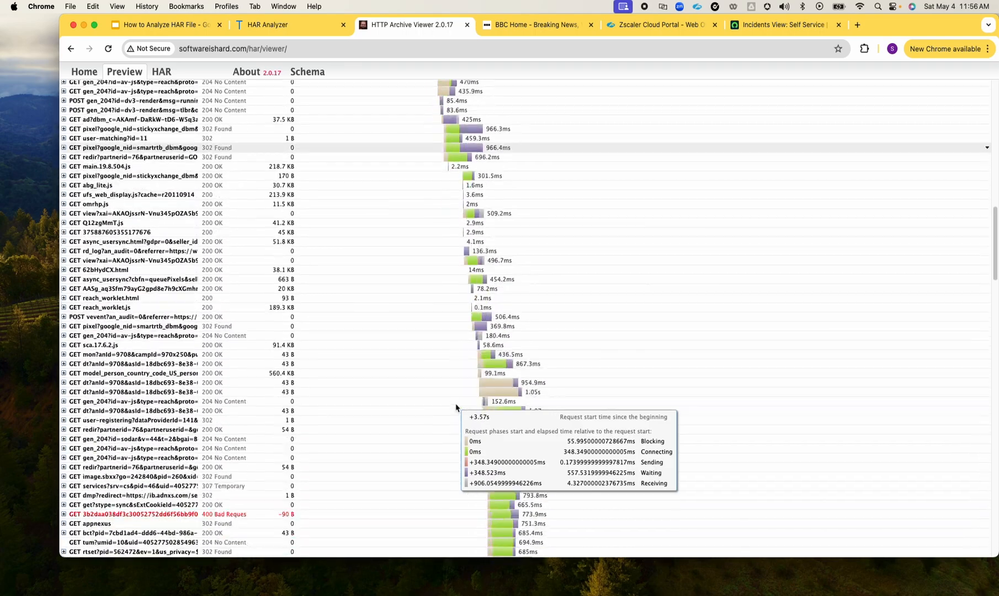
pyautogui.scroll(3)
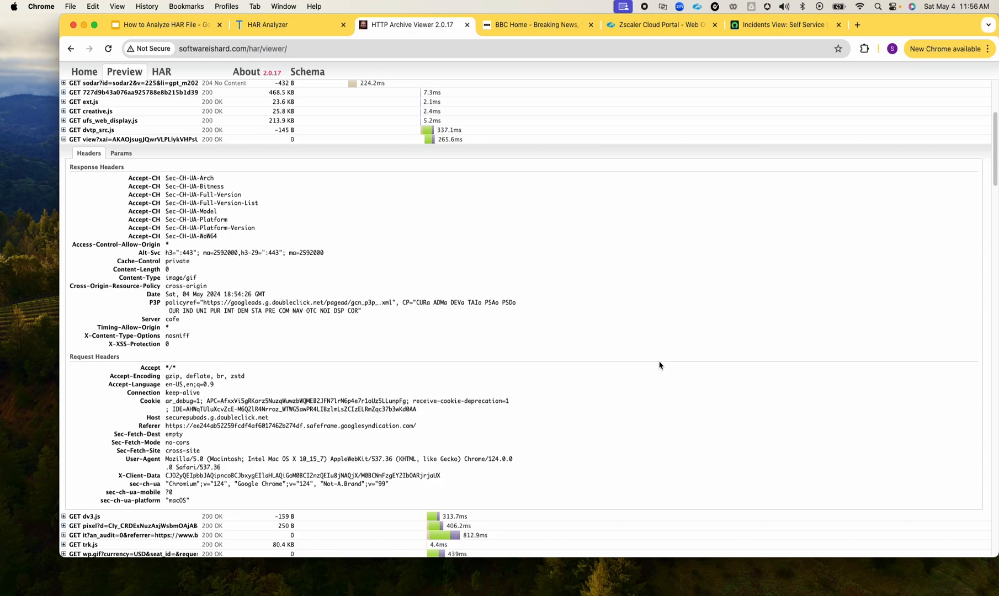
pyautogui.moveTo(648, 318)
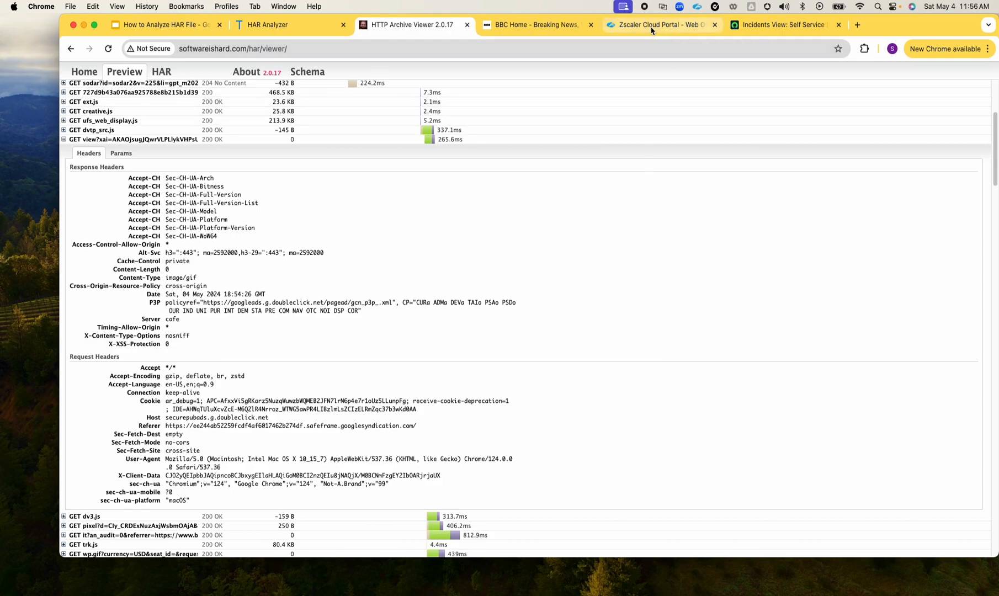
pyautogui.moveTo(663, 25)
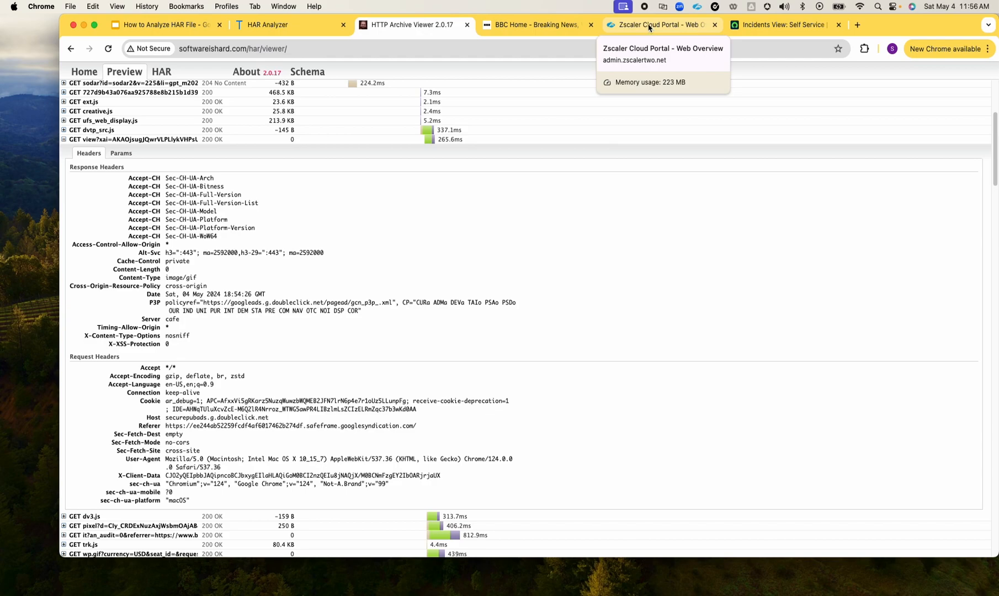
# Go to the Zscaler Cloud Portal and view Policy > Data Loss Prevention rules
pyautogui.click(659, 25)
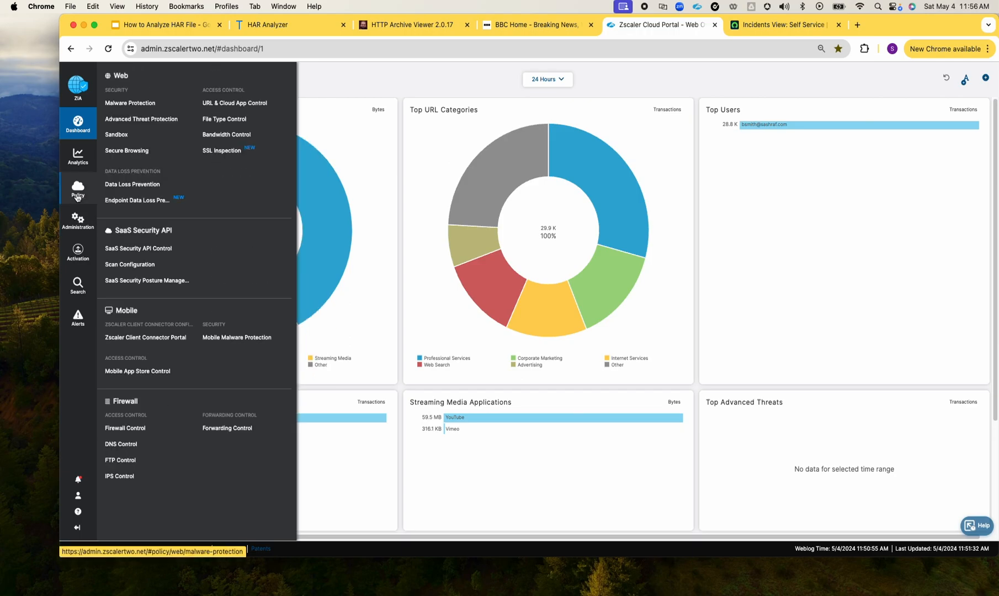
pyautogui.click(132, 185)
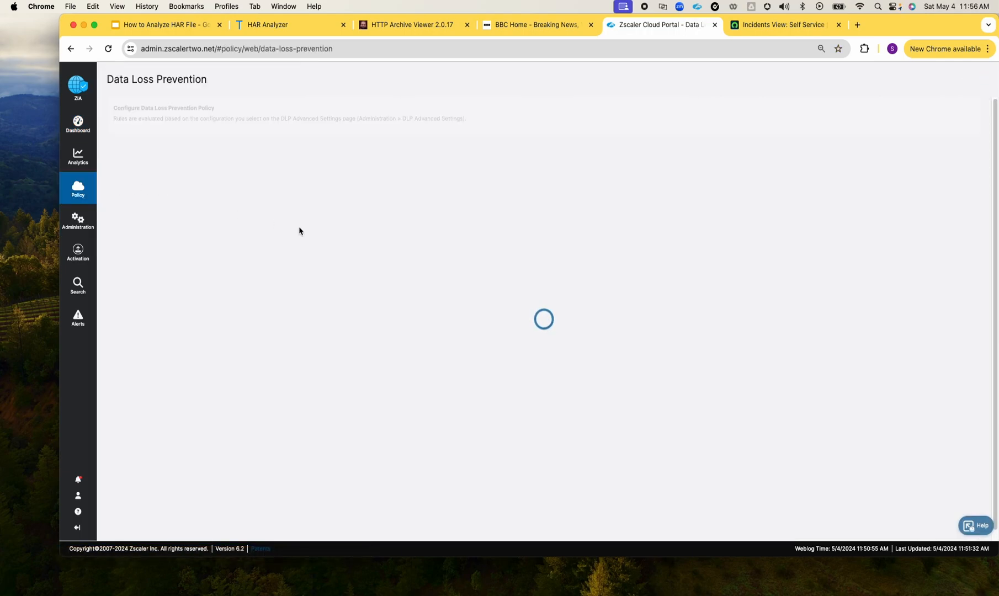
pyautogui.moveTo(320, 212)
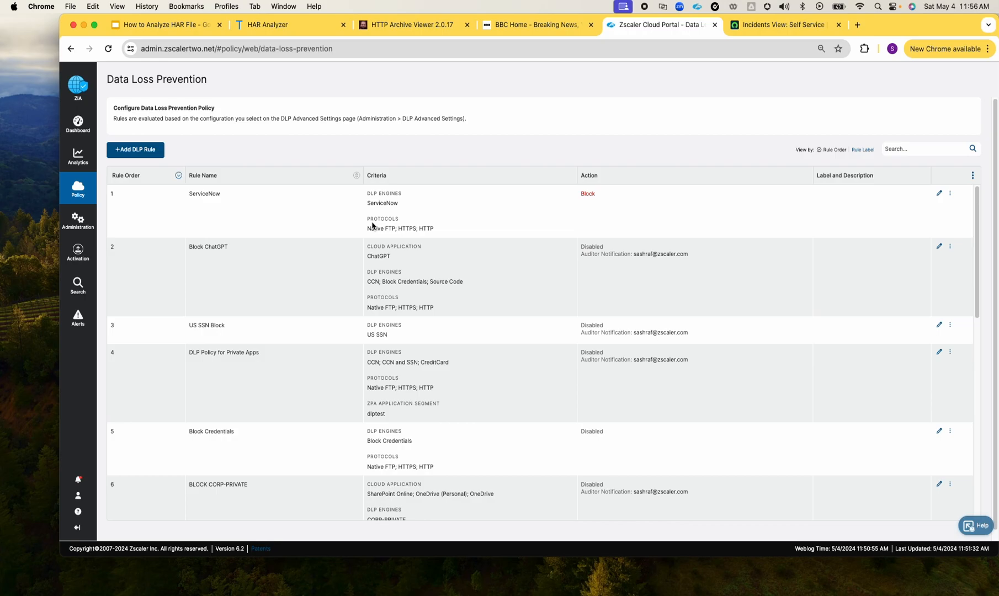
pyautogui.moveTo(569, 201)
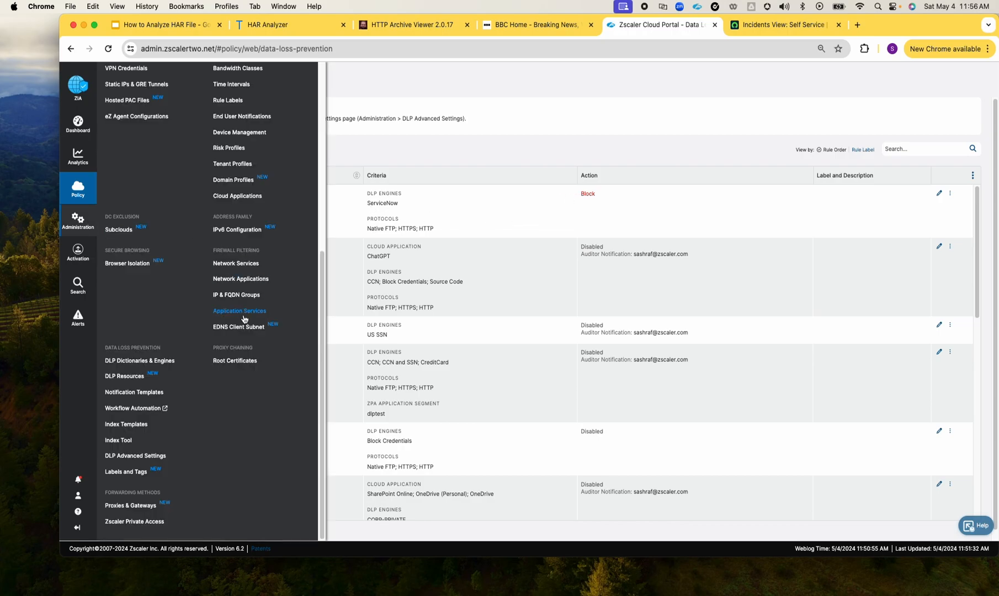
# Check DLP Engines, filter Dictionaries by 'serv', review the ServiceNow dictionary and cancel without saving
pyautogui.click(139, 361)
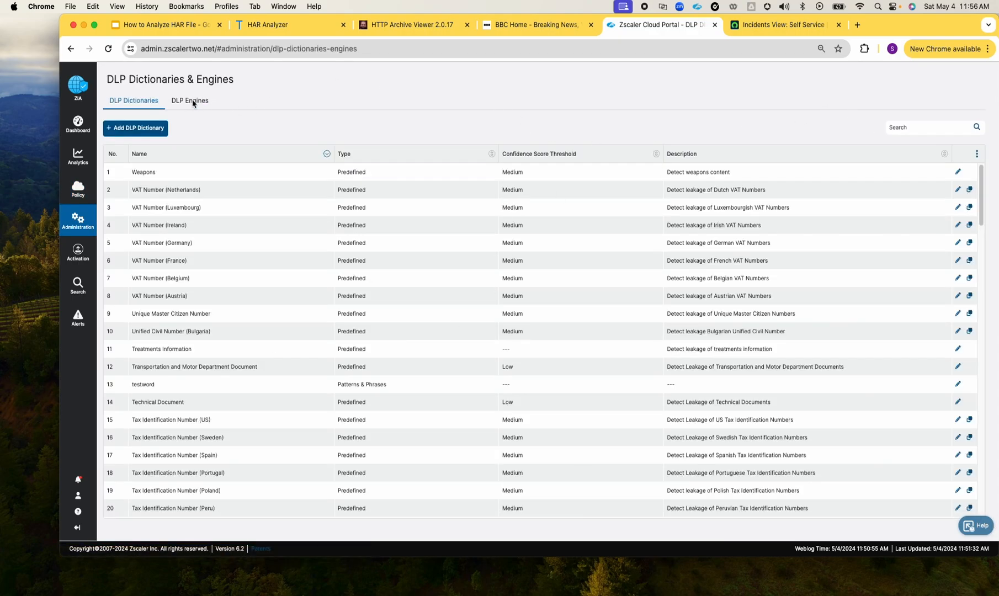
pyautogui.click(189, 100)
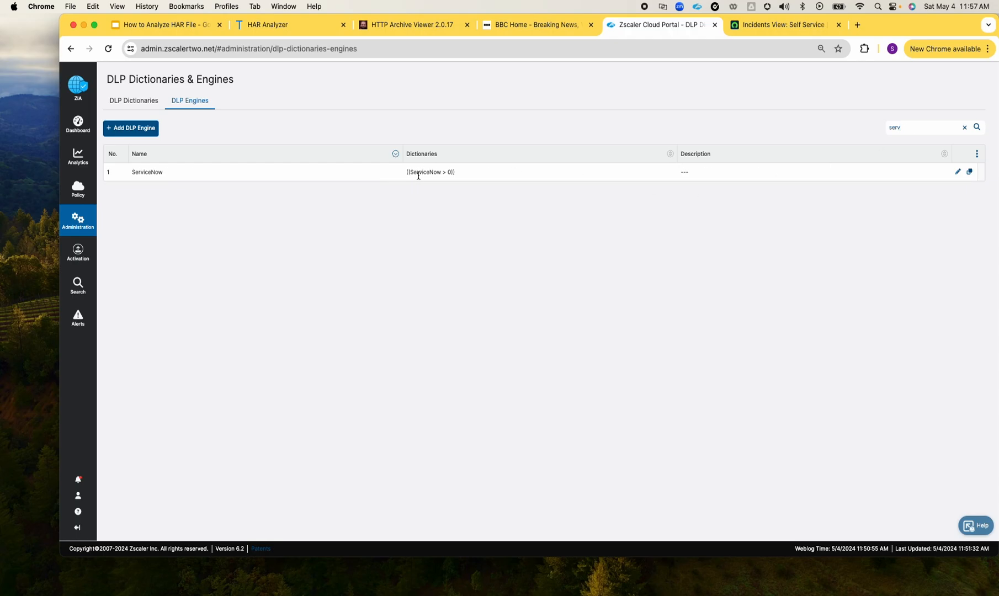
pyautogui.click(132, 100)
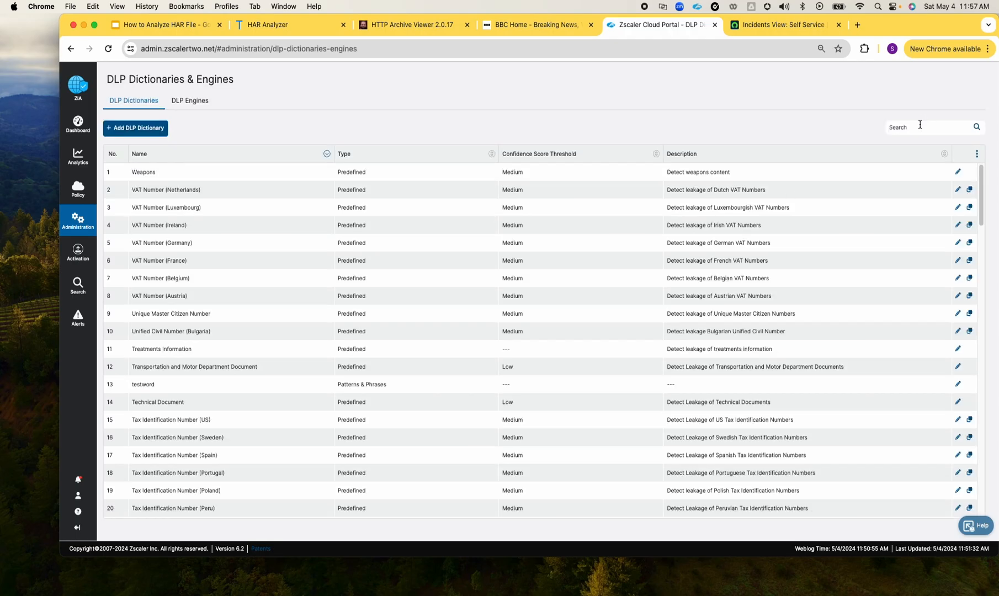
pyautogui.write('serv')
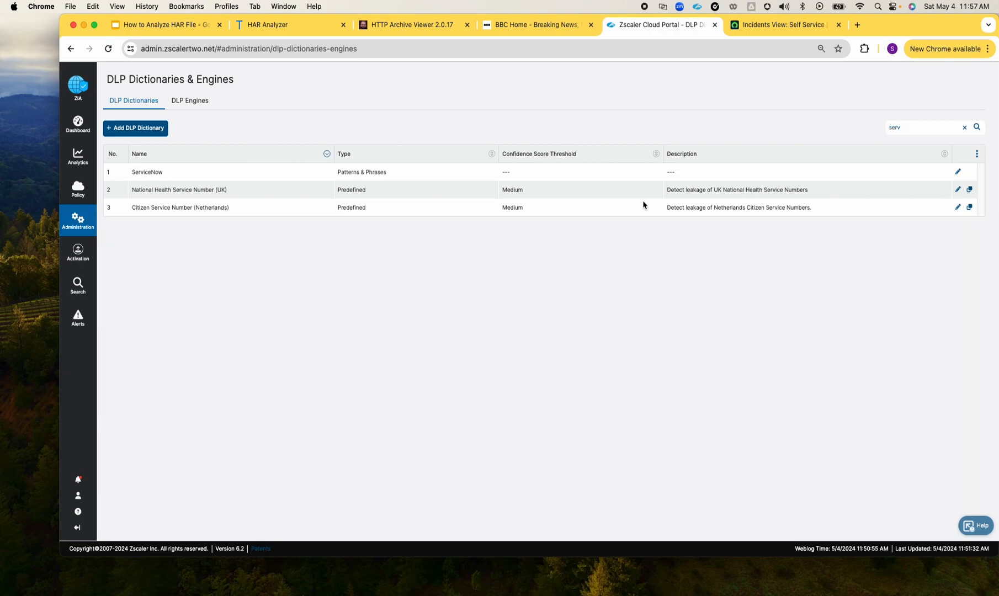
pyautogui.click(958, 171)
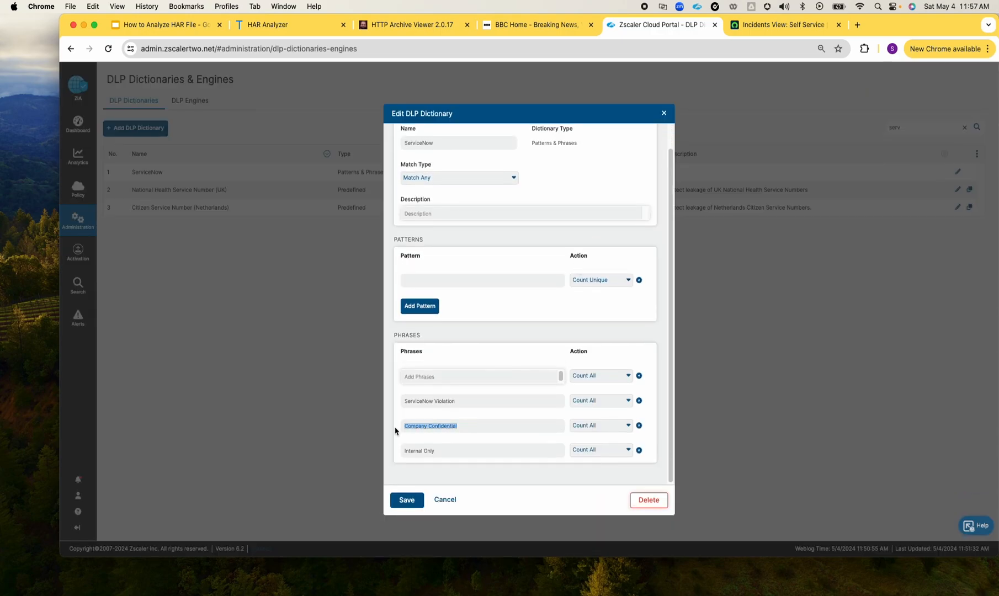
pyautogui.moveTo(444, 499)
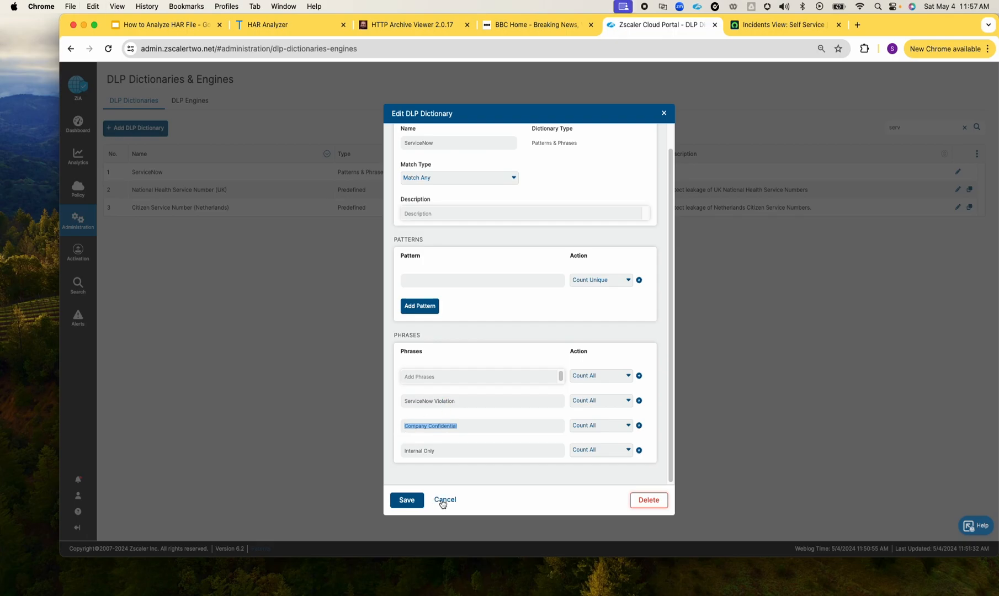
pyautogui.click(445, 500)
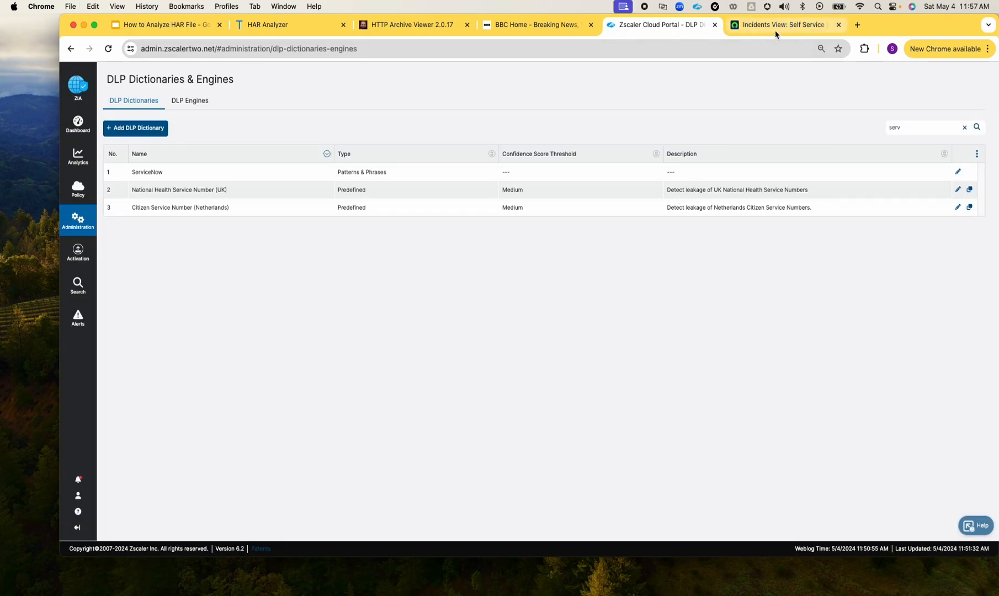
# Submit a new ServiceNow incident with 'Company Confidential' as short description and comments
pyautogui.click(784, 24)
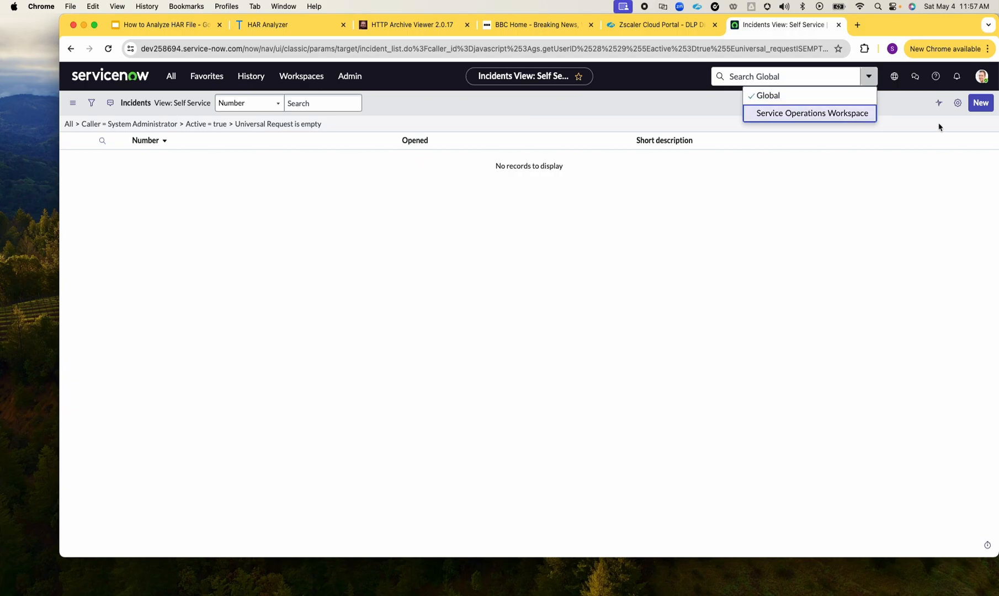
pyautogui.moveTo(980, 103)
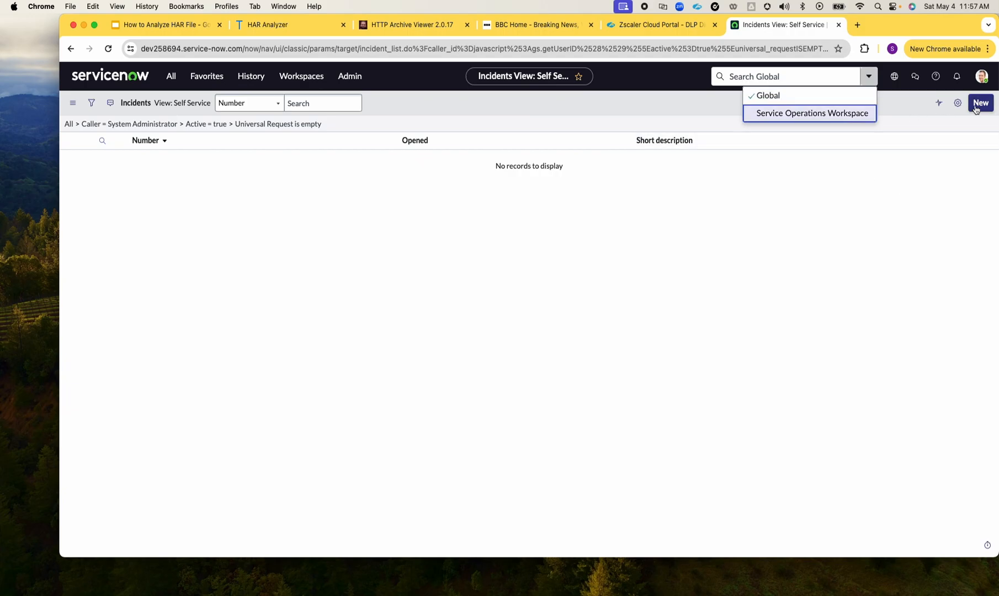
pyautogui.click(980, 103)
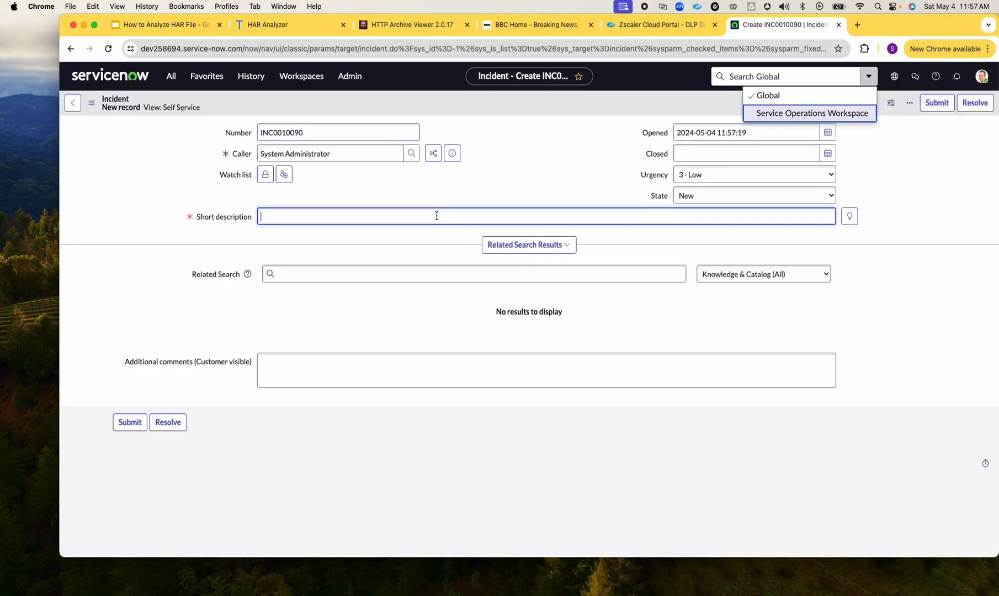
pyautogui.write('Company Confidential')
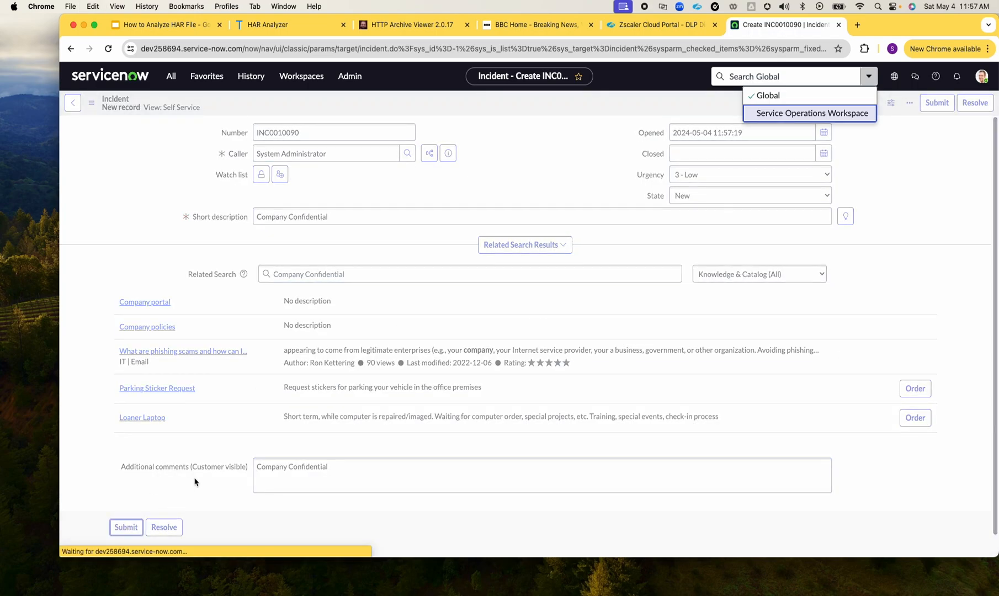
pyautogui.click(126, 528)
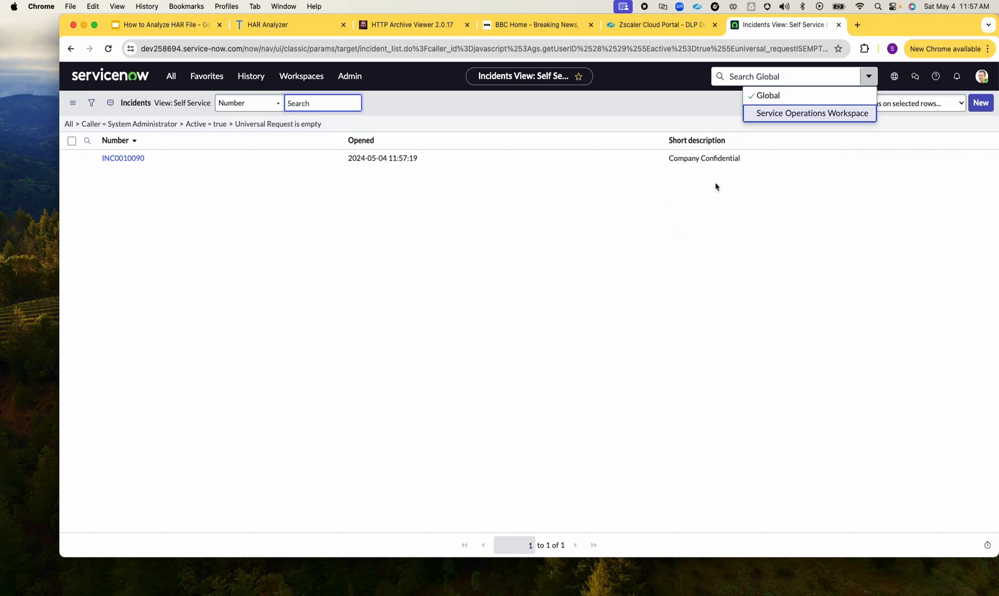
pyautogui.moveTo(716, 177)
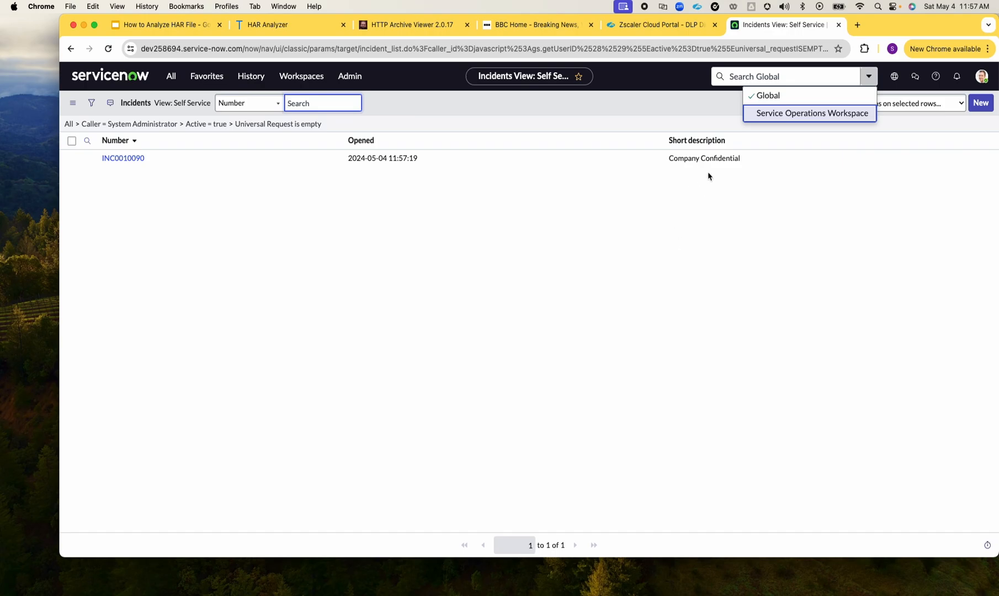
pyautogui.moveTo(823, 118)
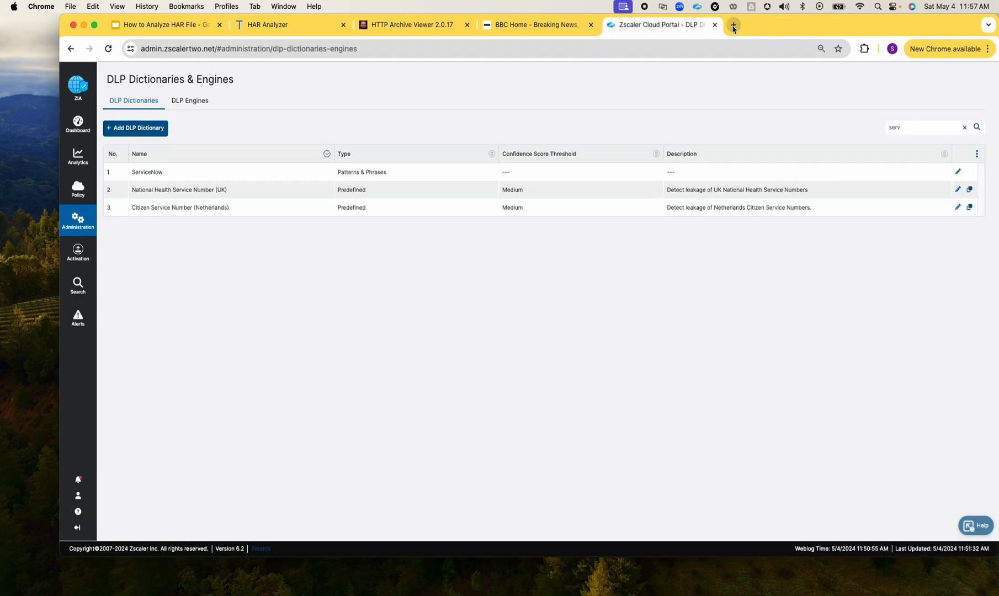
# Reopen ServiceNow with the DevTools Network log recording and go to the Incidents list
pyautogui.click(732, 24)
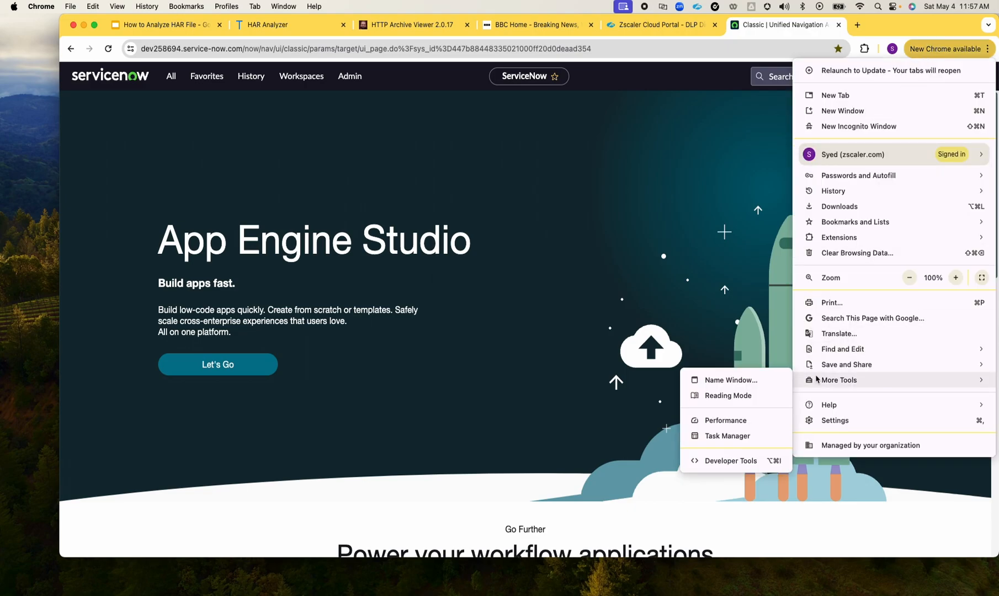
pyautogui.click(731, 461)
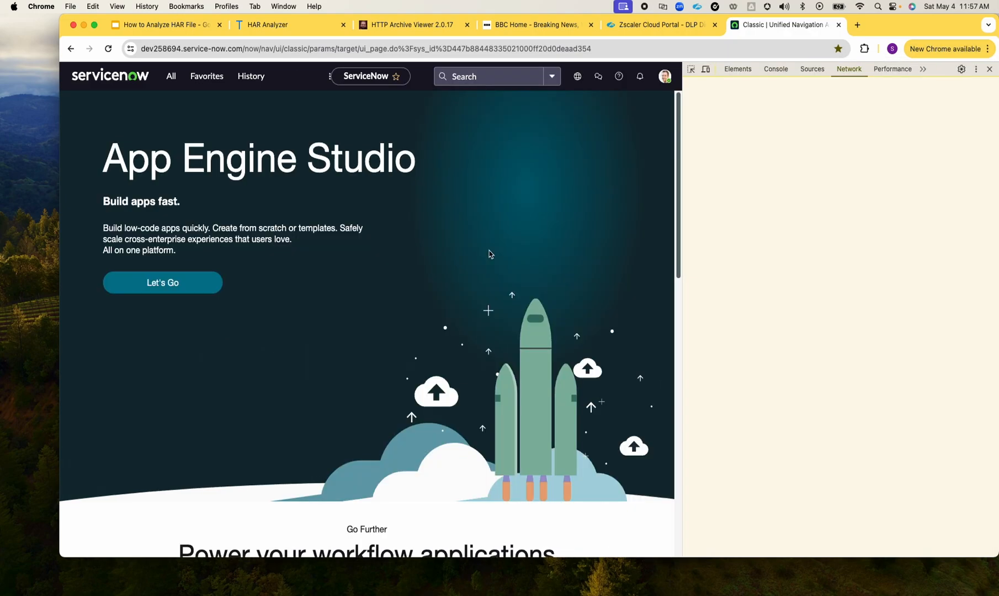
pyautogui.click(849, 68)
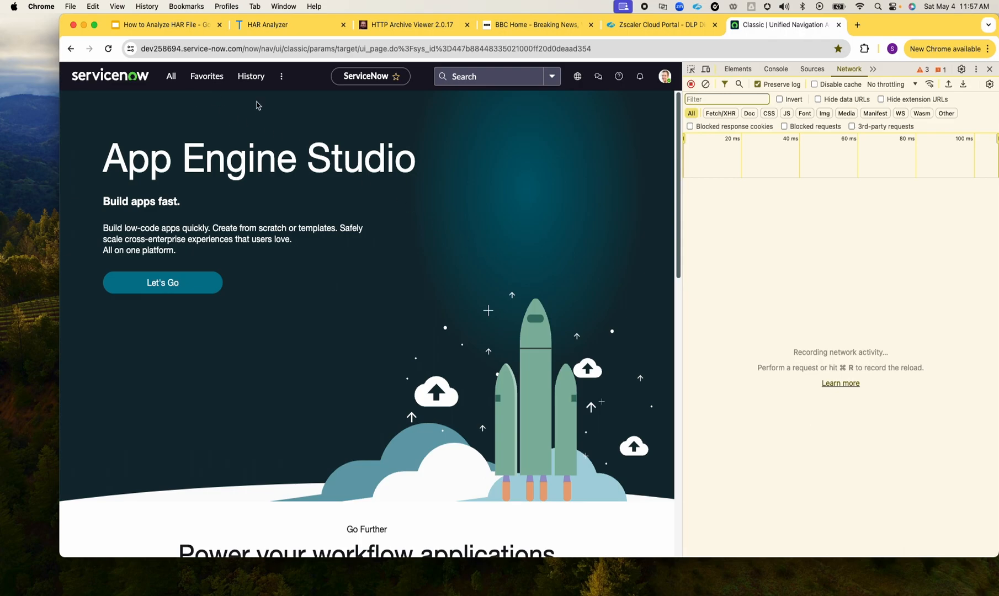
pyautogui.click(171, 76)
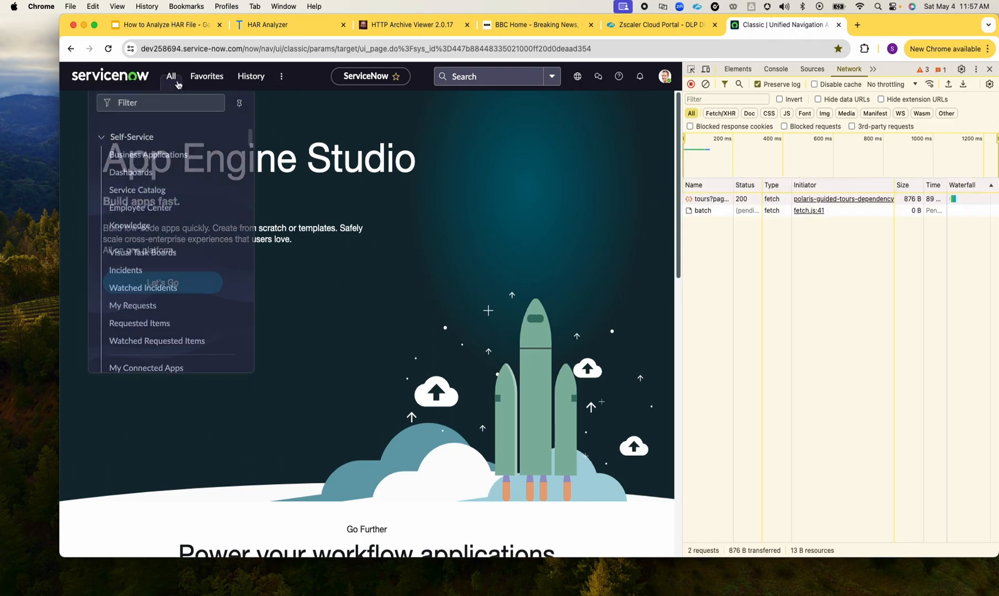
pyautogui.click(126, 270)
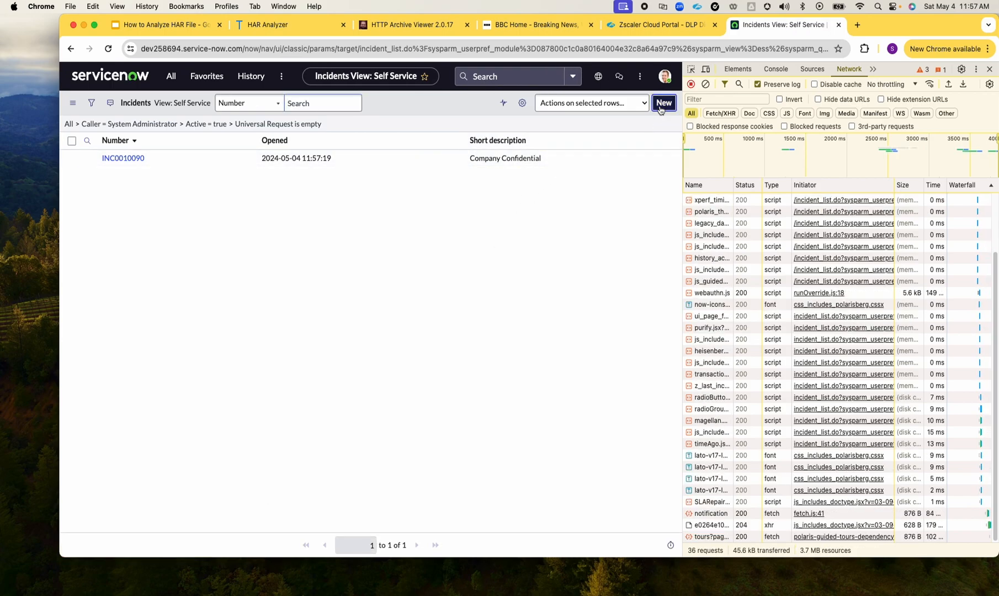
# Submit a second 'Company Confidential' incident while the network activity is captured
pyautogui.click(663, 103)
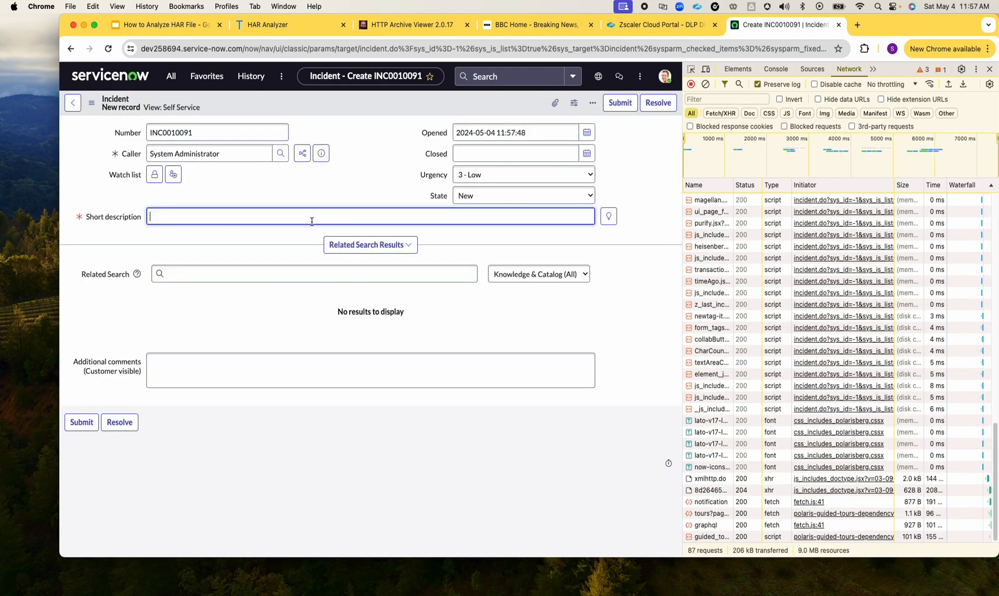
pyautogui.write('Company Confidential')
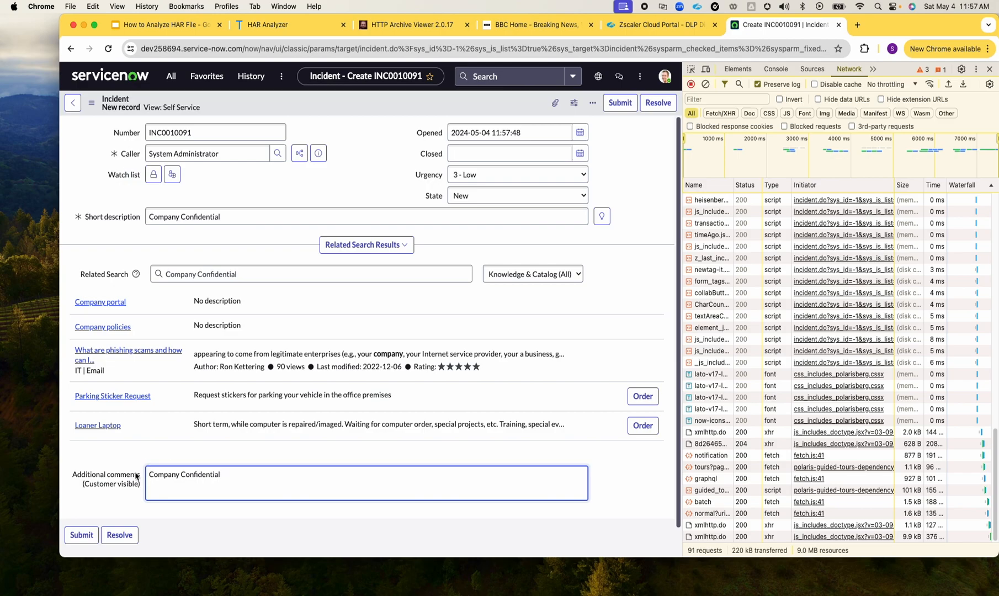
pyautogui.click(81, 535)
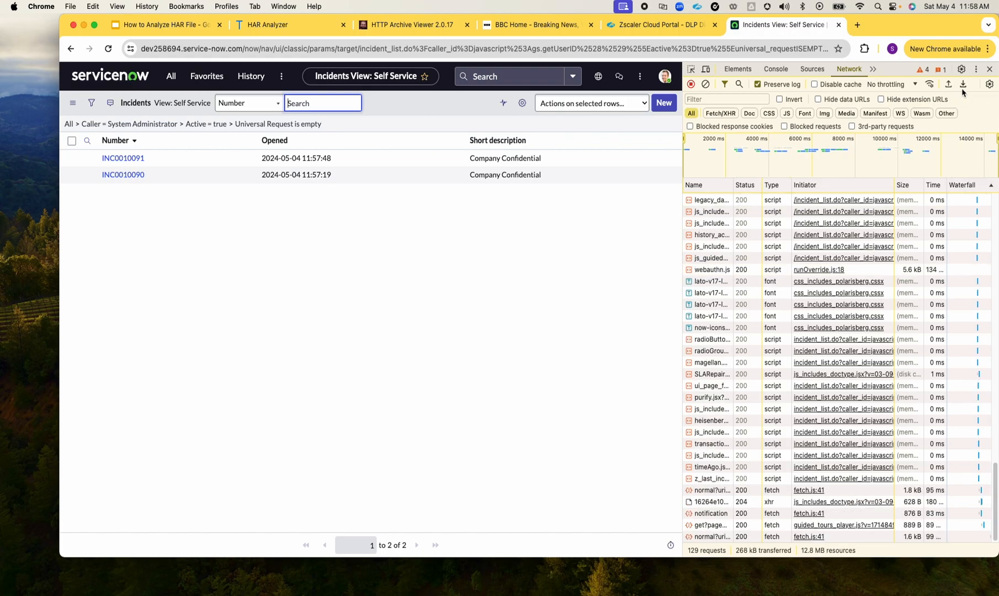
# Save the capture as dev258694.service-now.com.har to Downloads and return to HAR Analyzer
pyautogui.click(964, 84)
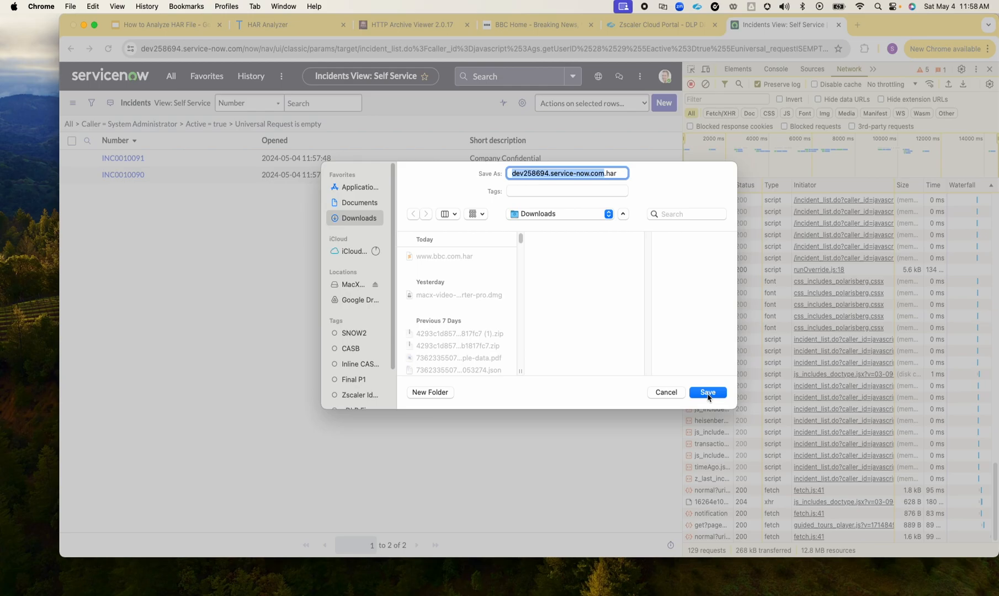
pyautogui.click(707, 392)
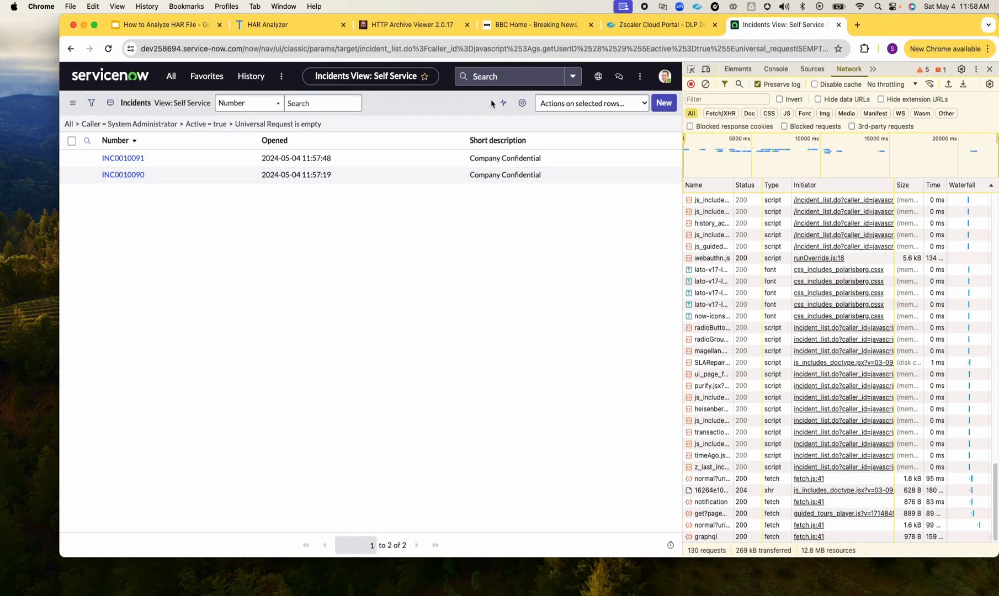
pyautogui.click(288, 24)
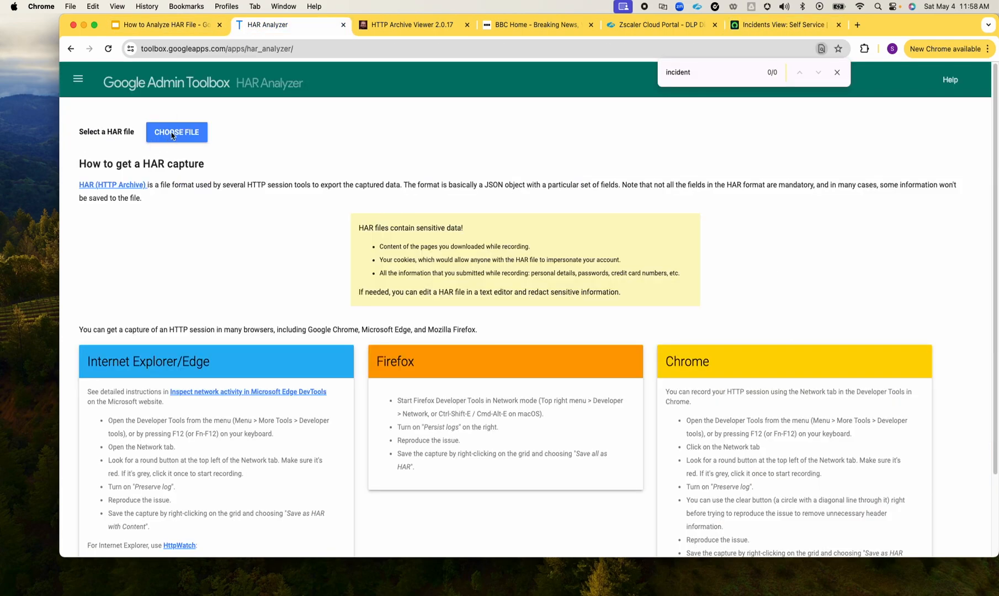
# Load dev258694.service-now.com.har in HAR Analyzer and scroll to the incident_list.do POST request
pyautogui.click(177, 131)
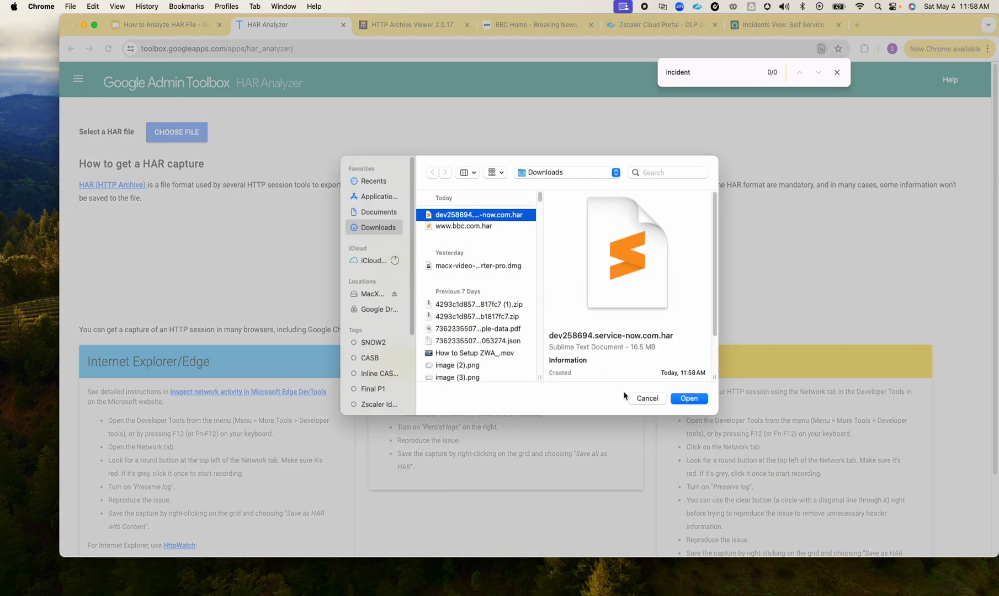
pyautogui.click(688, 399)
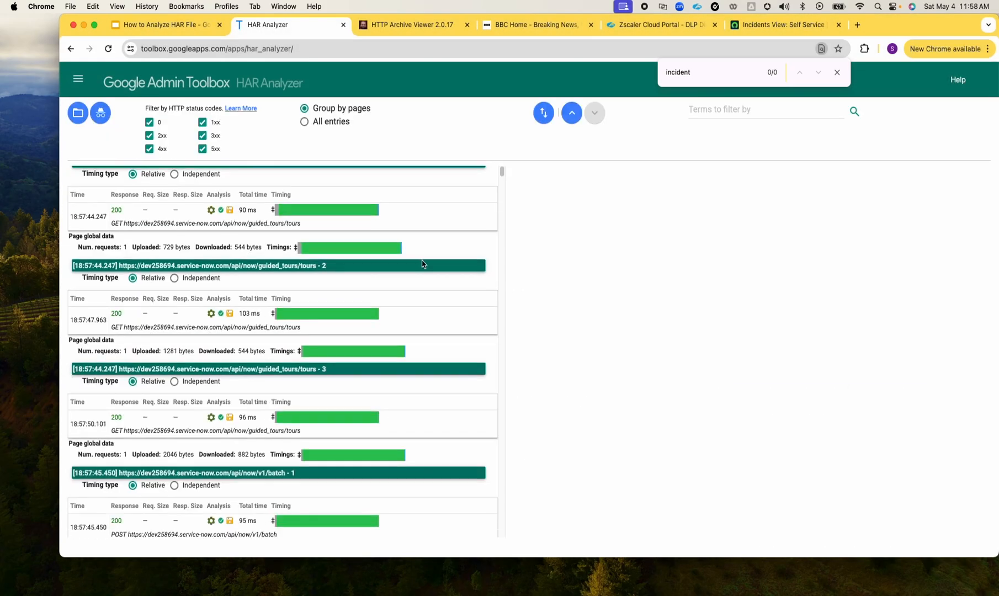
pyautogui.scroll(-3)
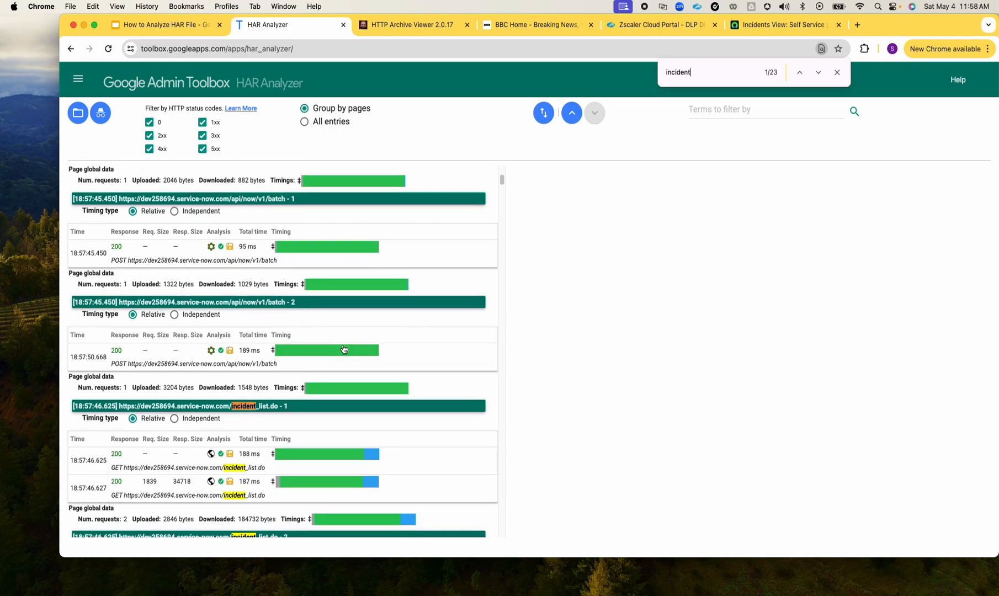
pyautogui.scroll(-3)
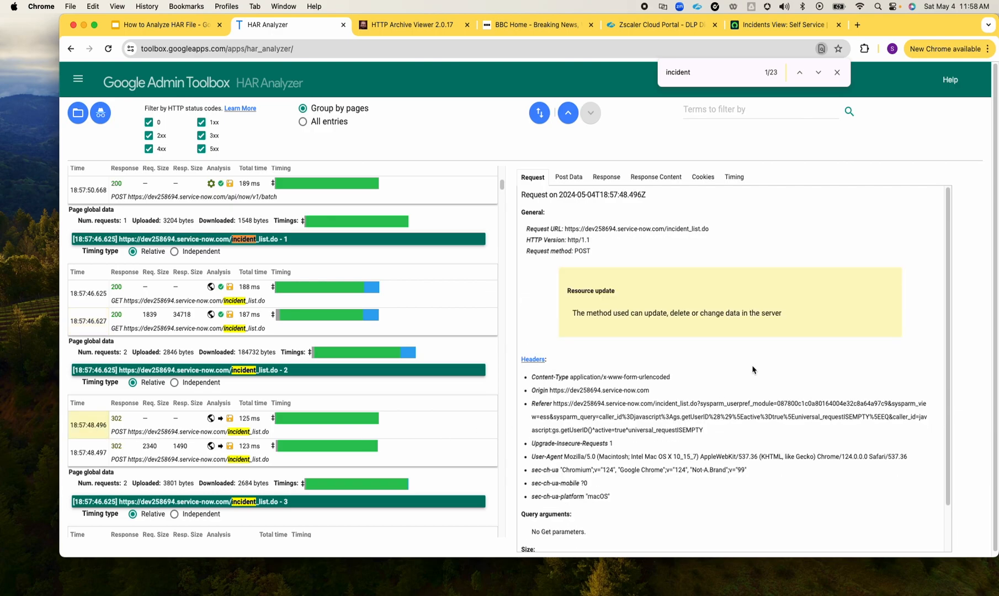
# Review the 302 POST incident_list.do request headers, then return to the ServiceNow incidents list
pyautogui.scroll(-3)
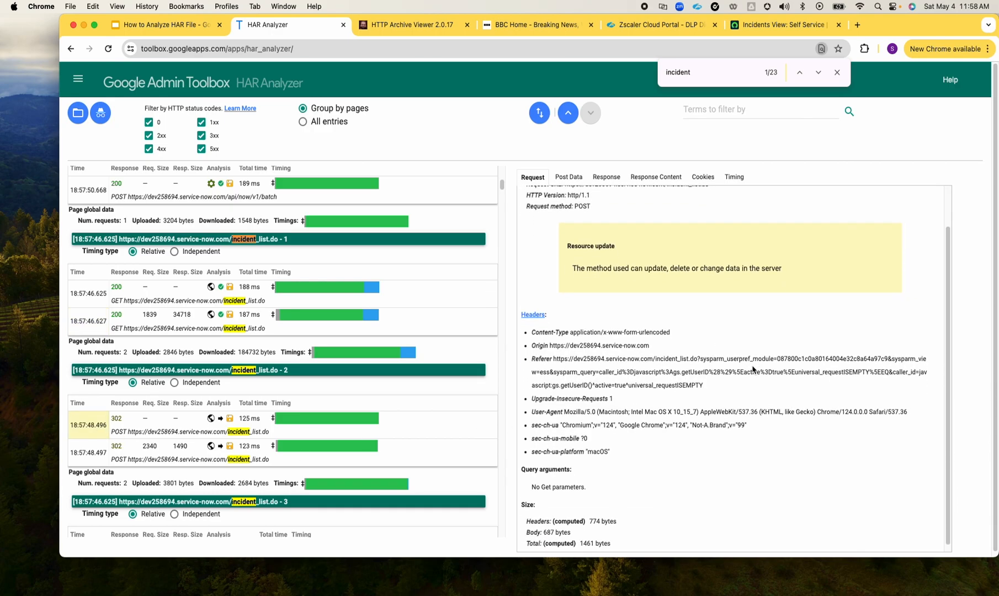
pyautogui.moveTo(243, 396)
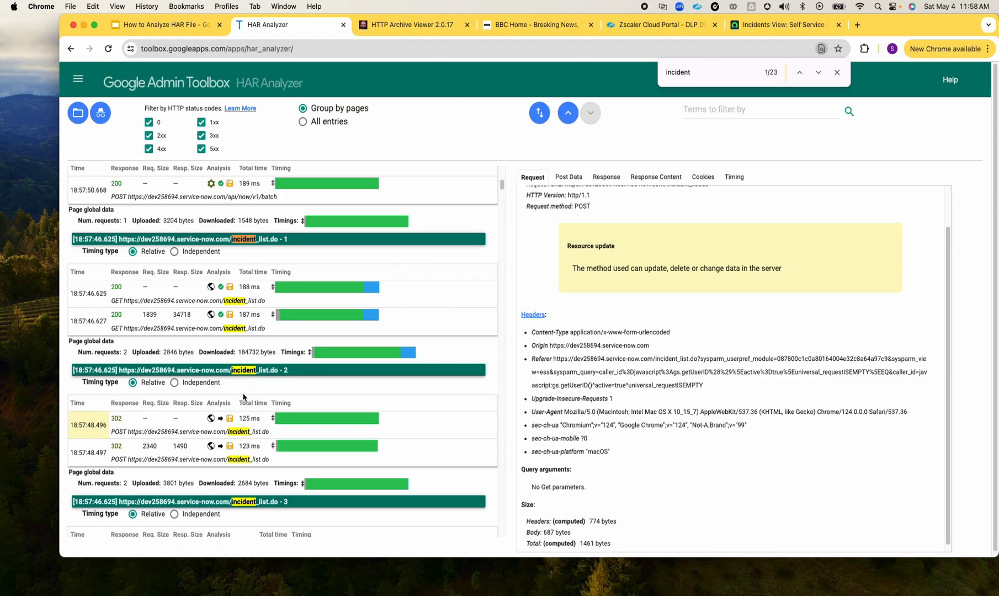
pyautogui.moveTo(592, 373)
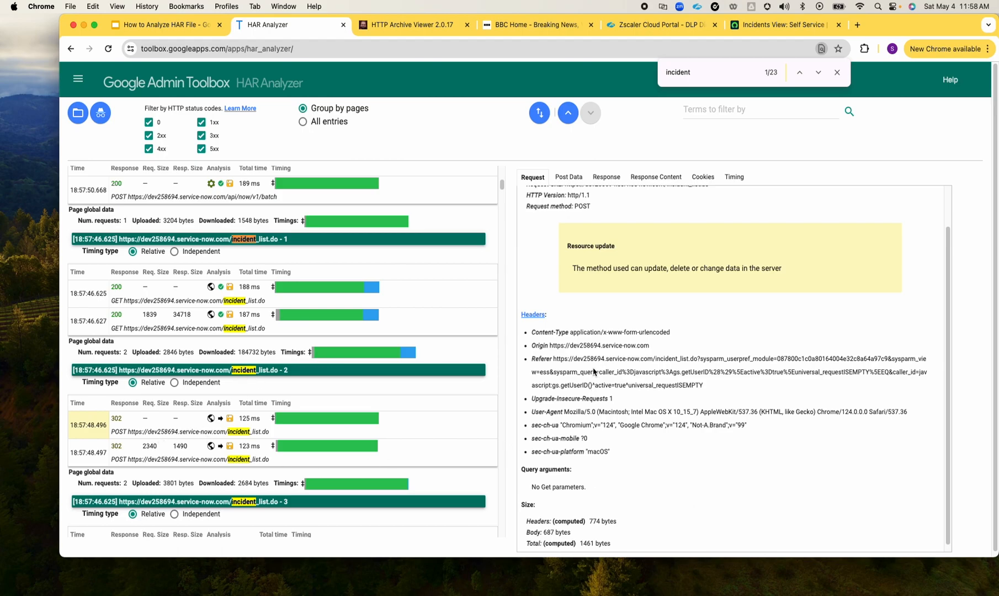
pyautogui.moveTo(625, 343)
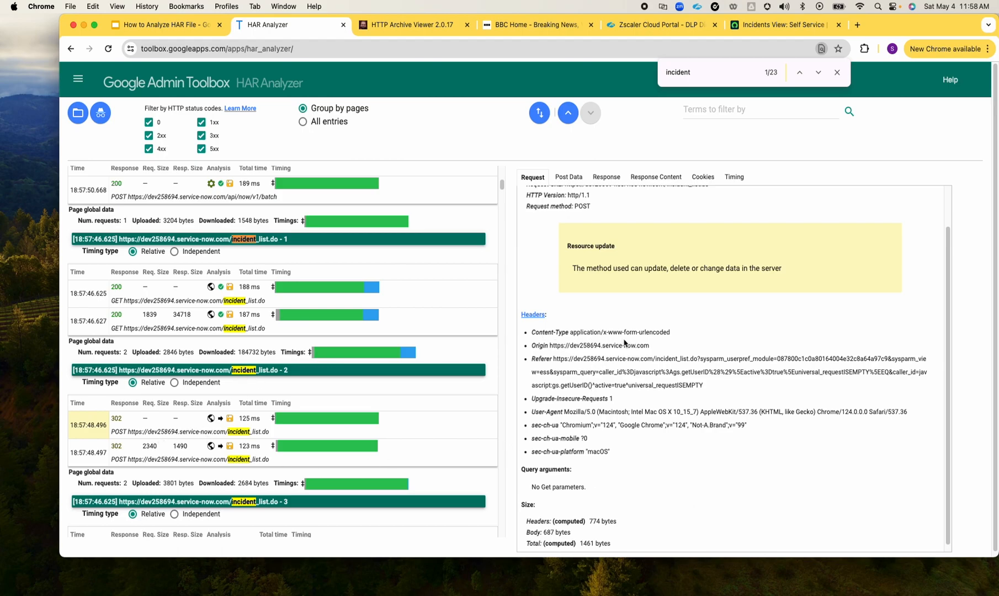
pyautogui.moveTo(656, 342)
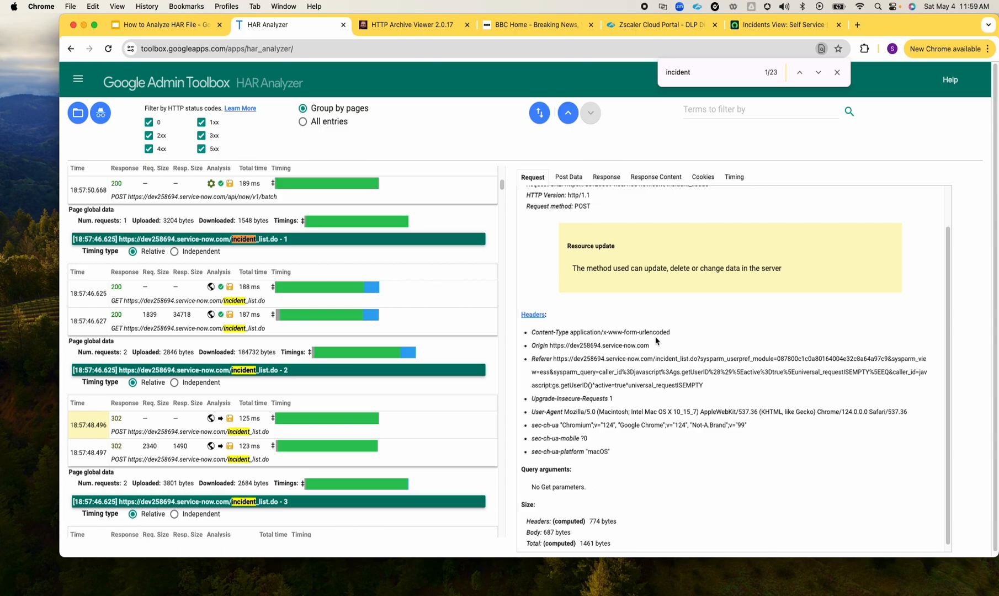
pyautogui.moveTo(656, 343)
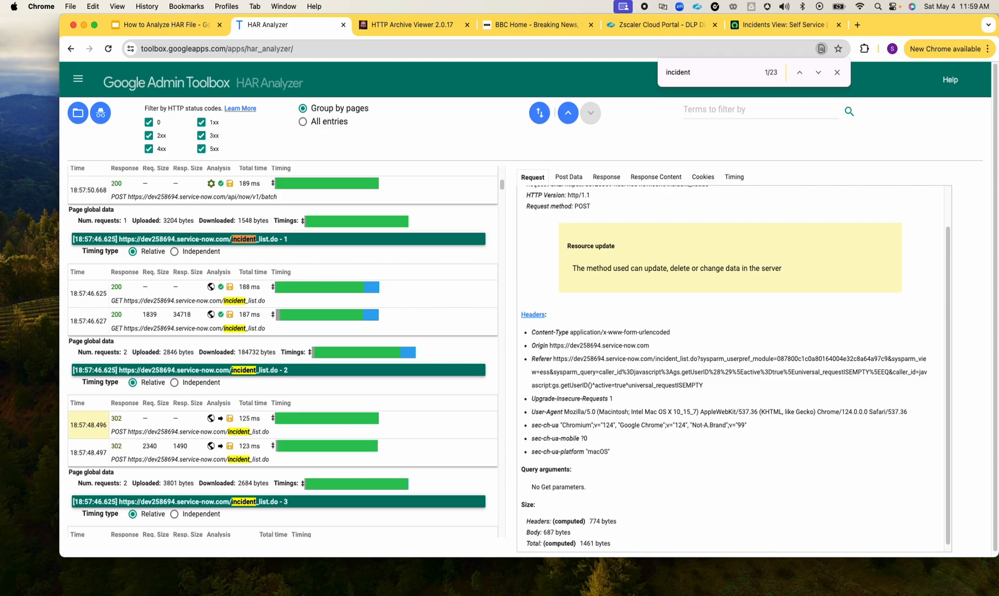
pyautogui.moveTo(943, 487)
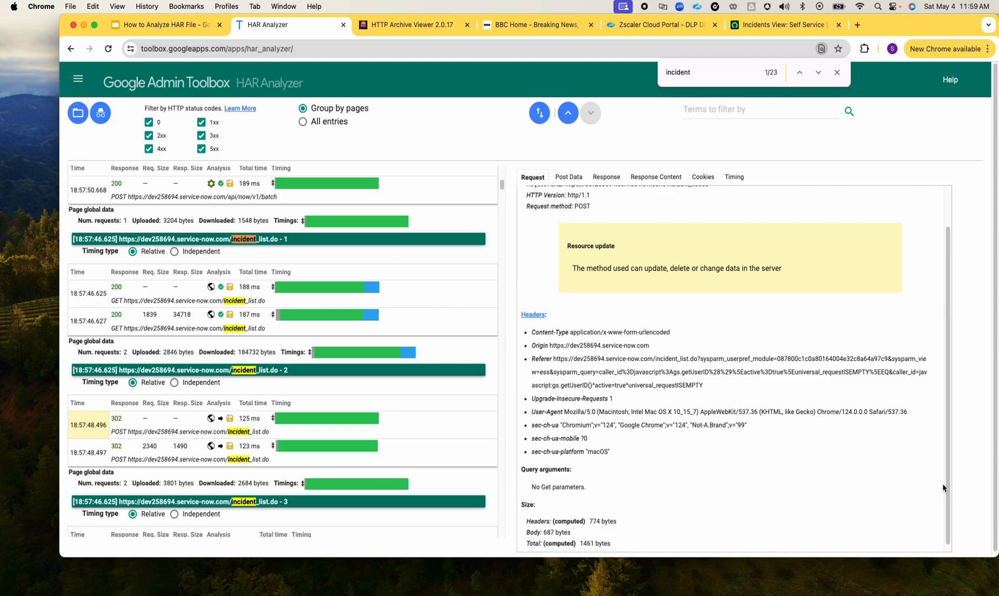
pyautogui.click(781, 24)
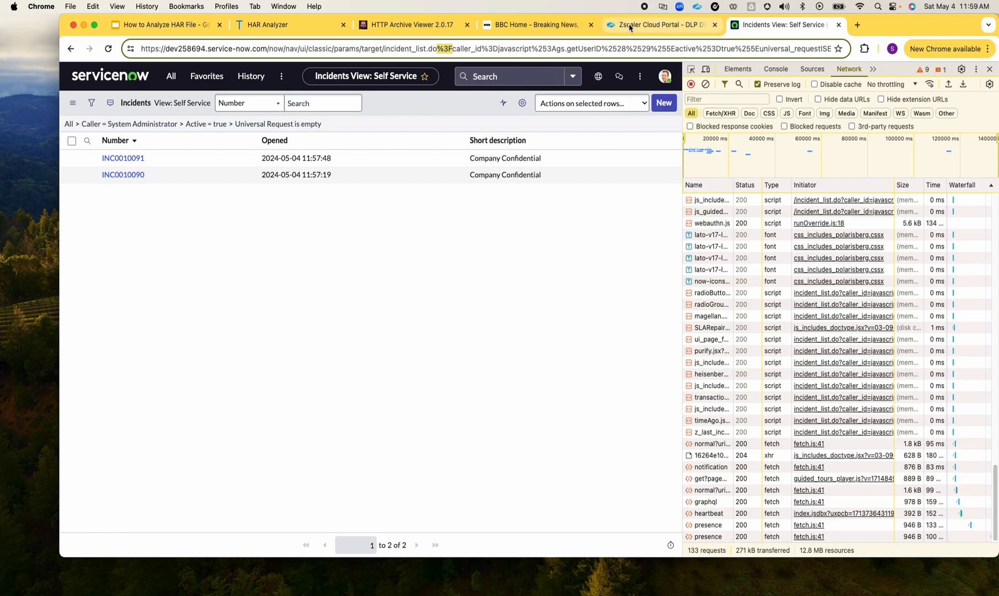
# In Zscaler DLP Advanced Settings, turn Exempt URL Encoded Data off
pyautogui.click(661, 24)
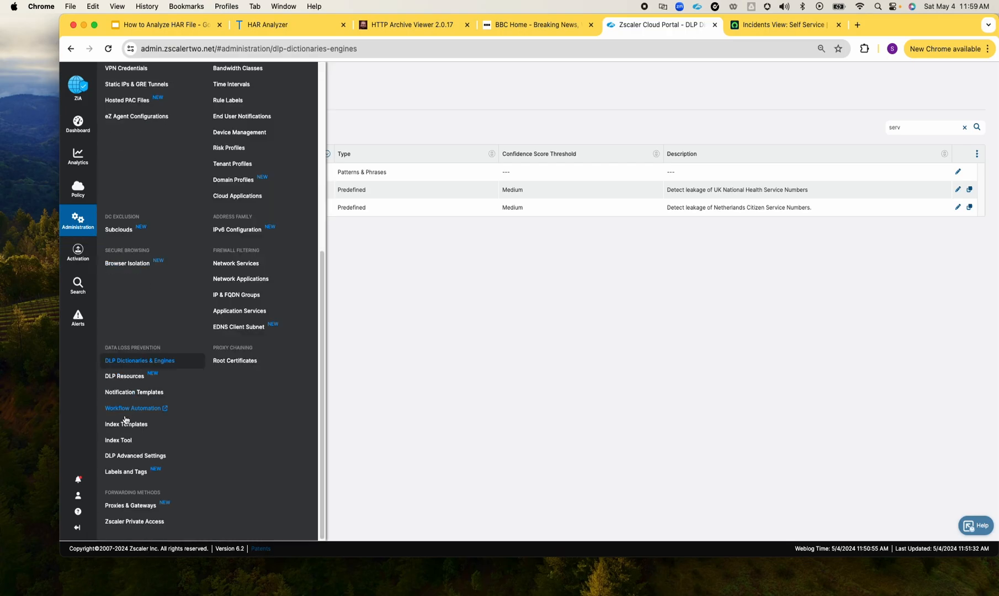
pyautogui.moveTo(134, 455)
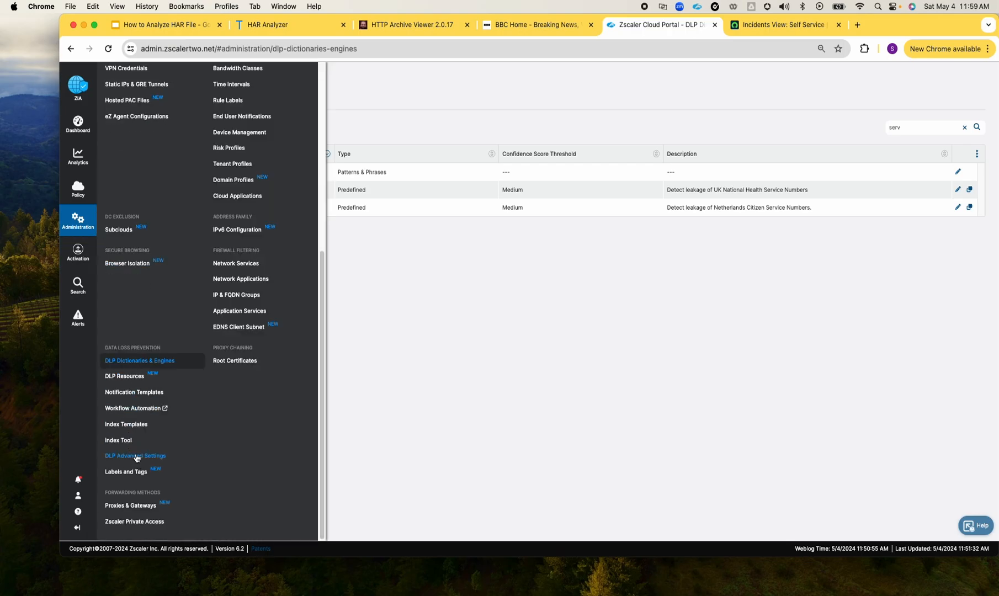
pyautogui.click(135, 457)
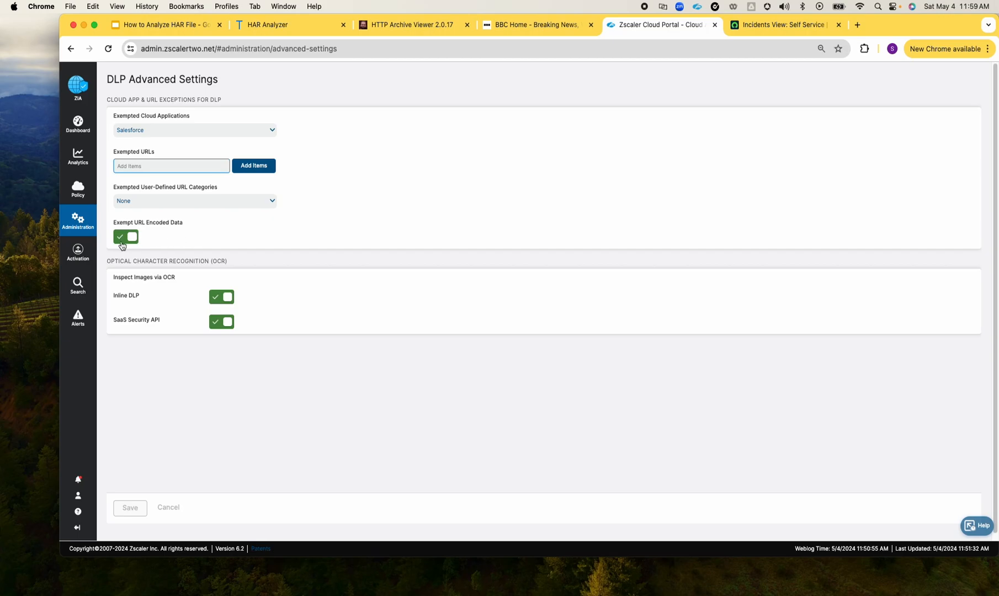
pyautogui.click(125, 236)
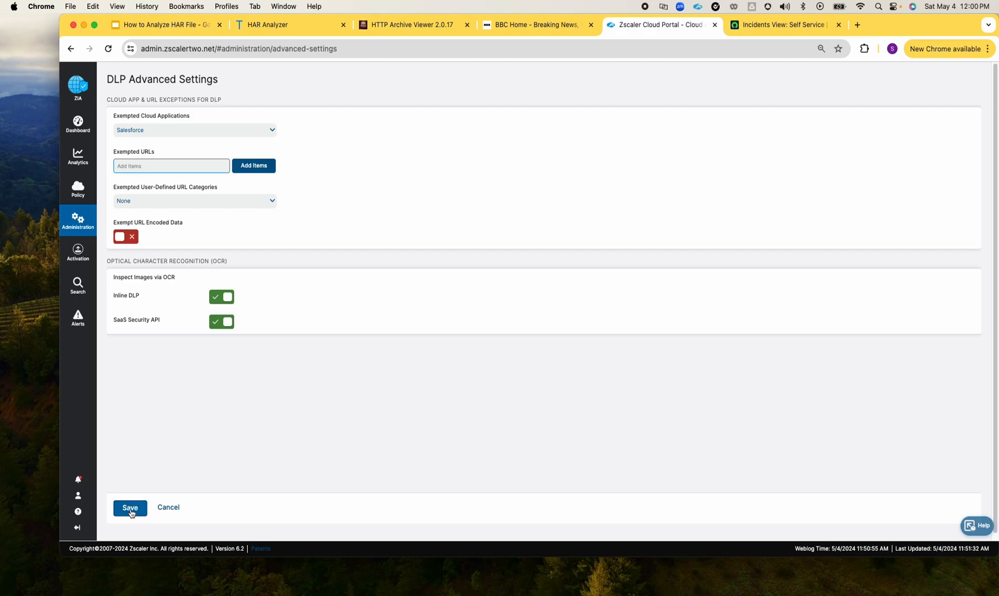
# Save and activate the DLP configuration change, then return to ServiceNow incidents
pyautogui.click(130, 508)
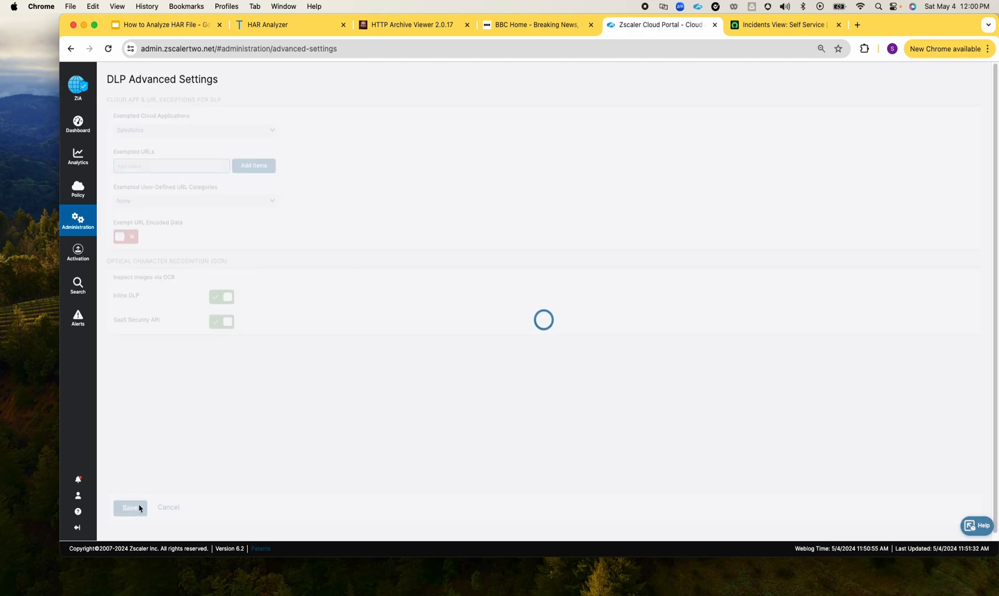
pyautogui.click(130, 508)
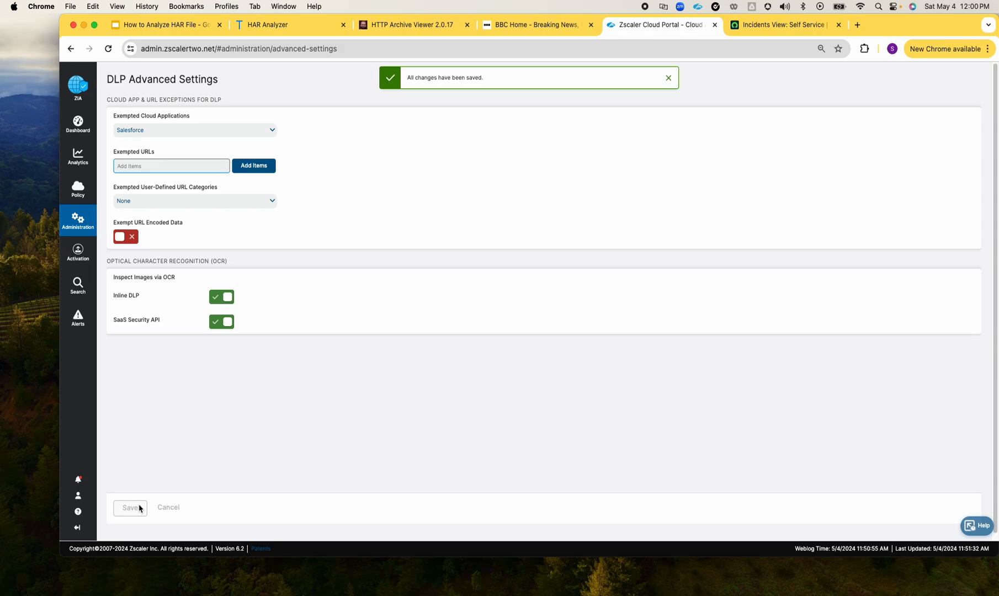
pyautogui.click(77, 253)
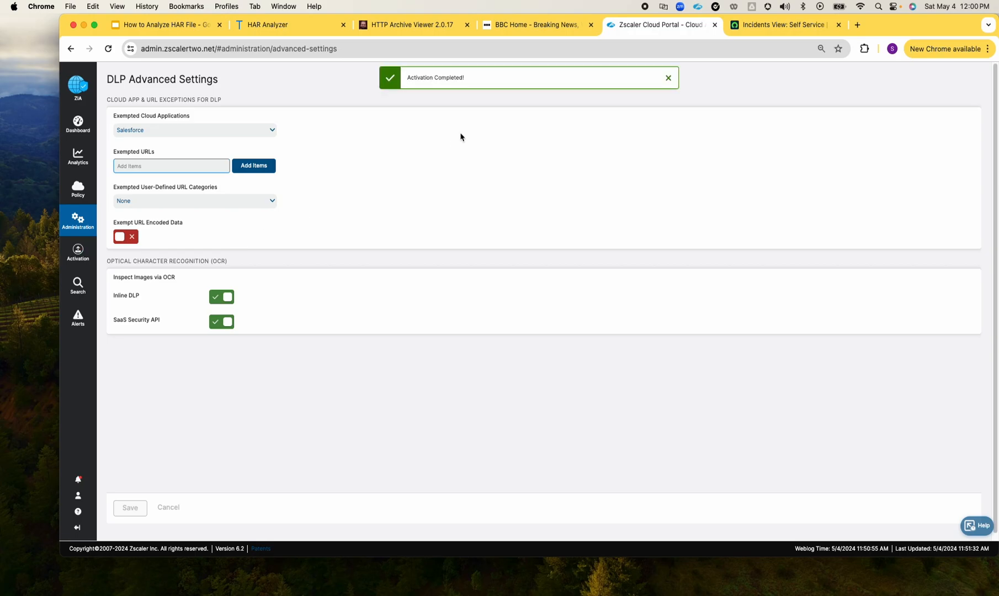
pyautogui.click(783, 24)
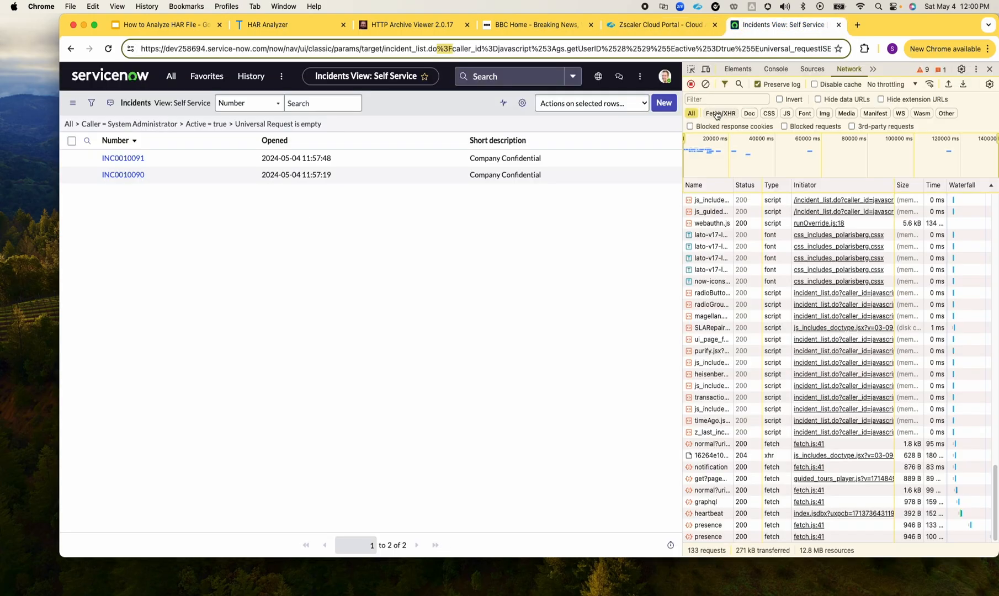
# Submit a new 'Company Confidential' incident, which Zscaler now blocks as disallowed posting
pyautogui.click(663, 103)
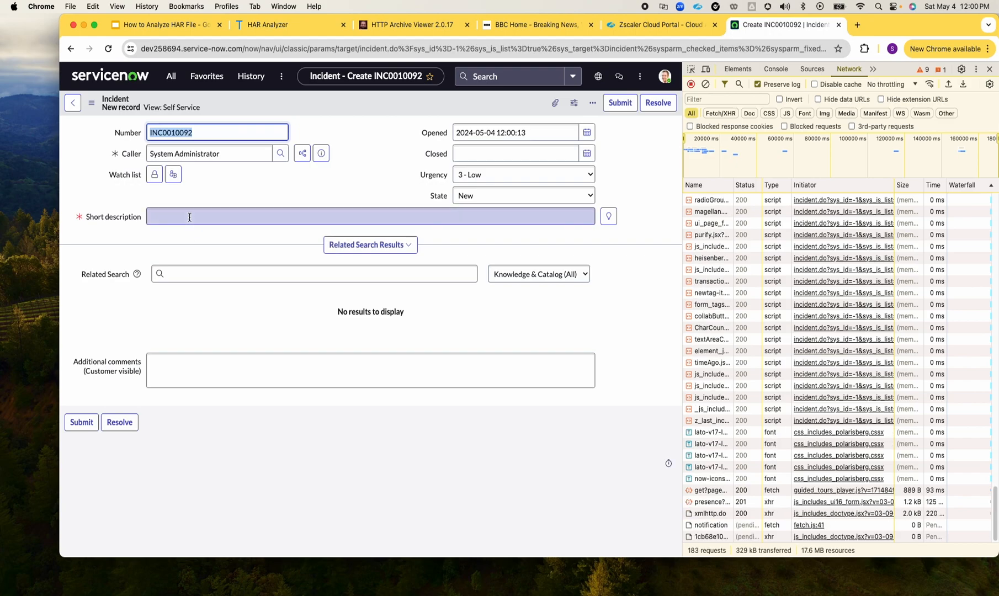
pyautogui.write('Company Confidential')
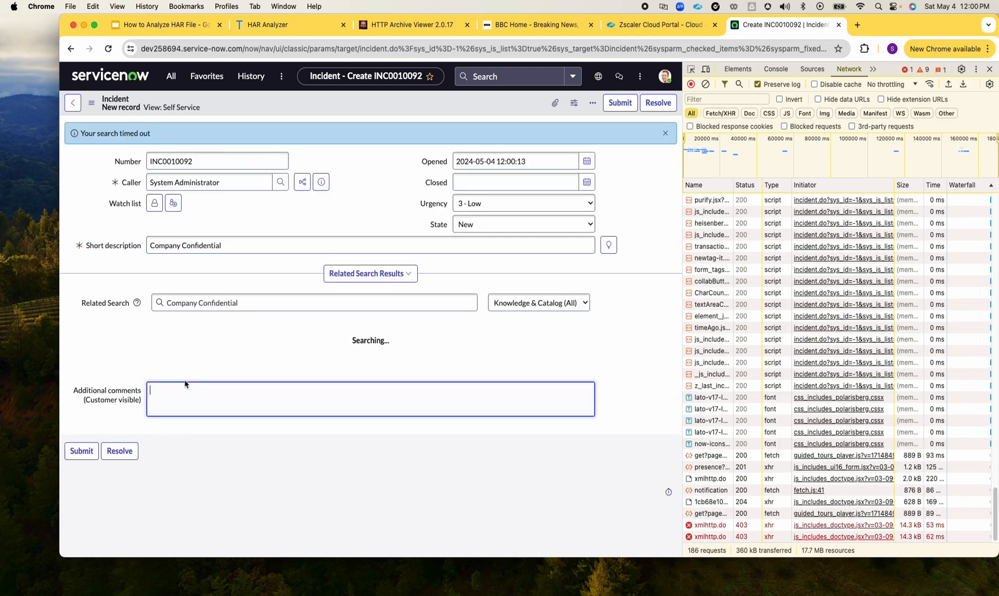
pyautogui.click(81, 451)
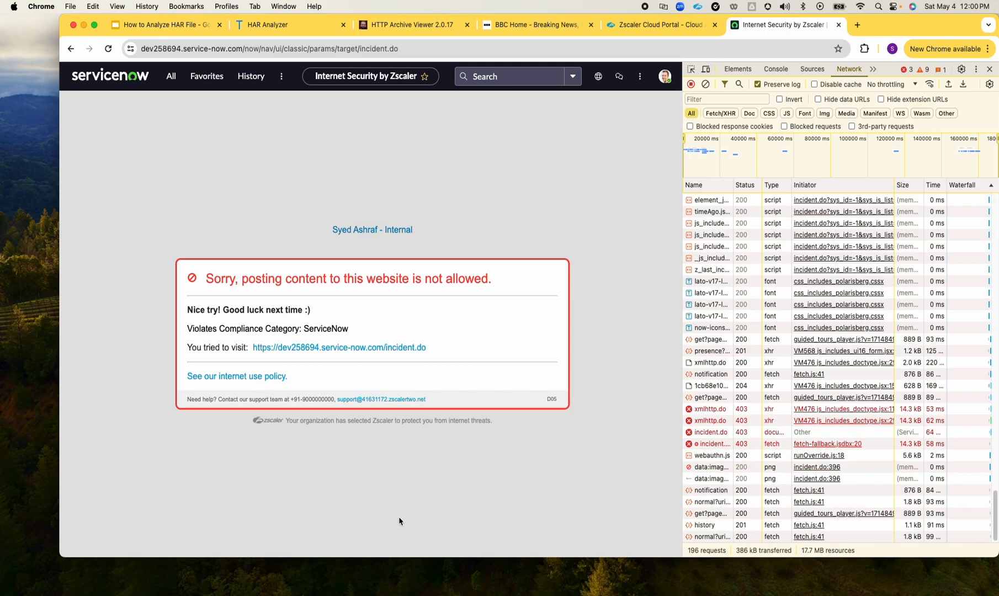
pyautogui.moveTo(431, 461)
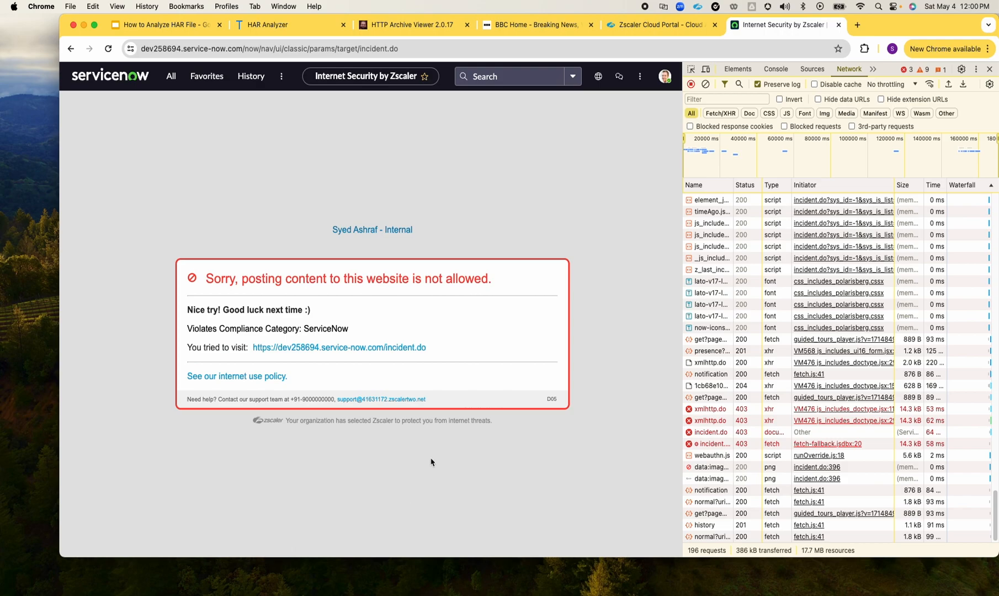
pyautogui.click(290, 24)
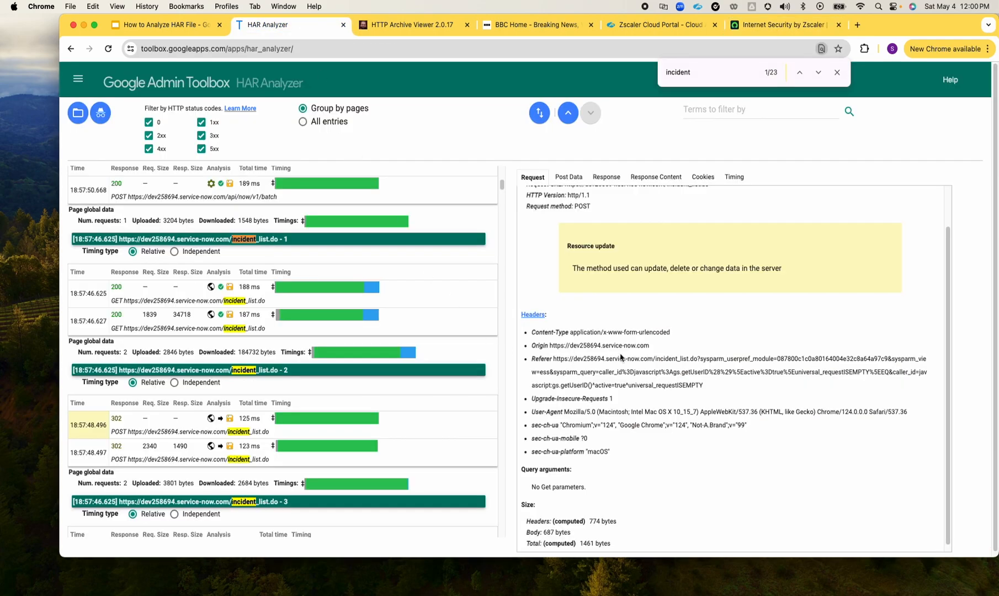
pyautogui.moveTo(643, 340)
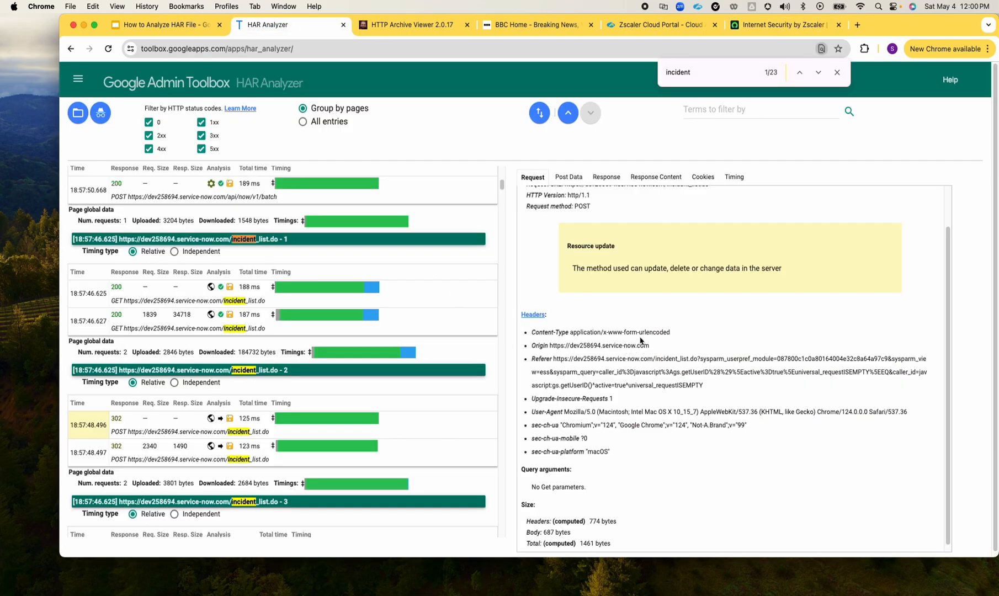